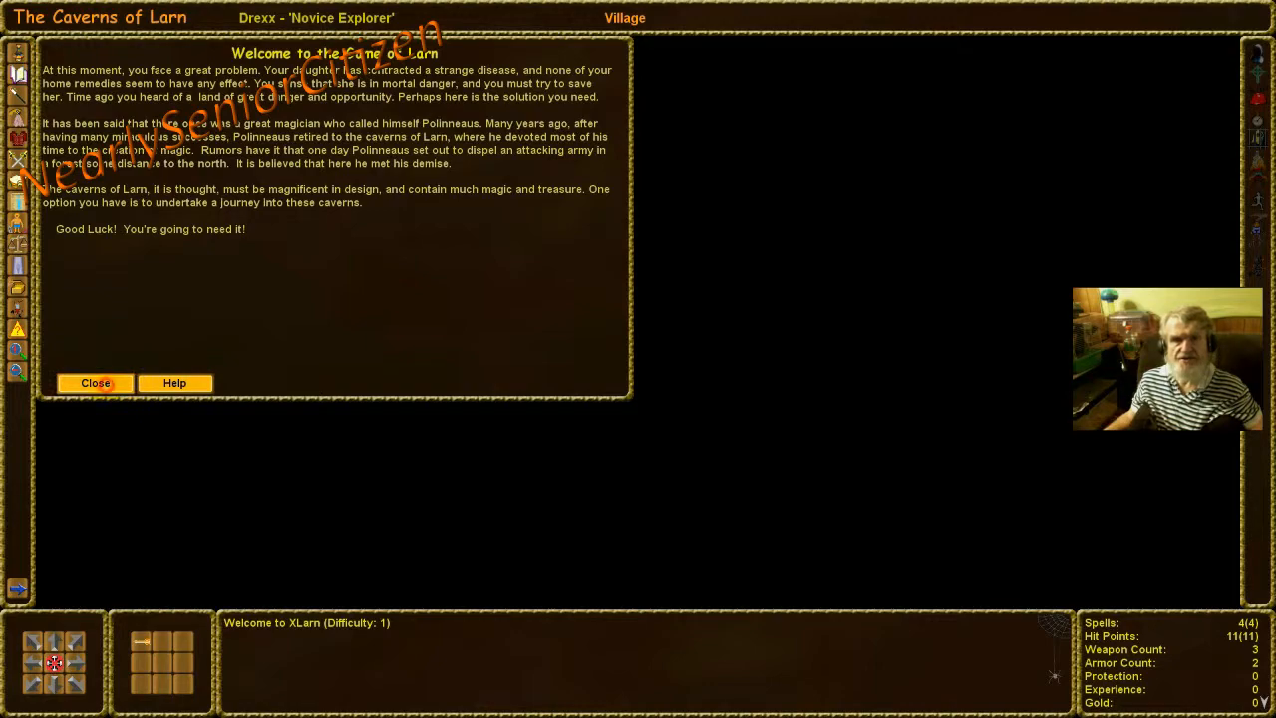
Close the opening story, then abort the quaff, cast and wear prompts
{"action": "left_click", "coordinate": [95, 381]}
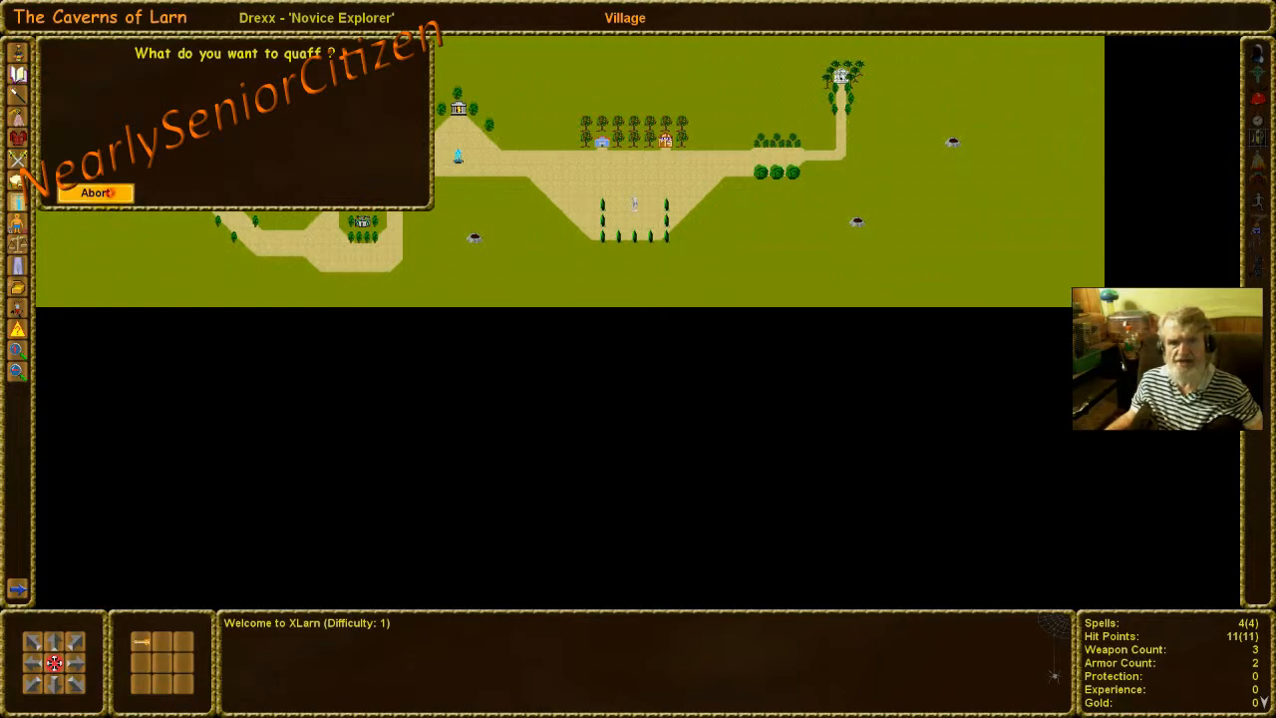
{"action": "left_click", "coordinate": [95, 192]}
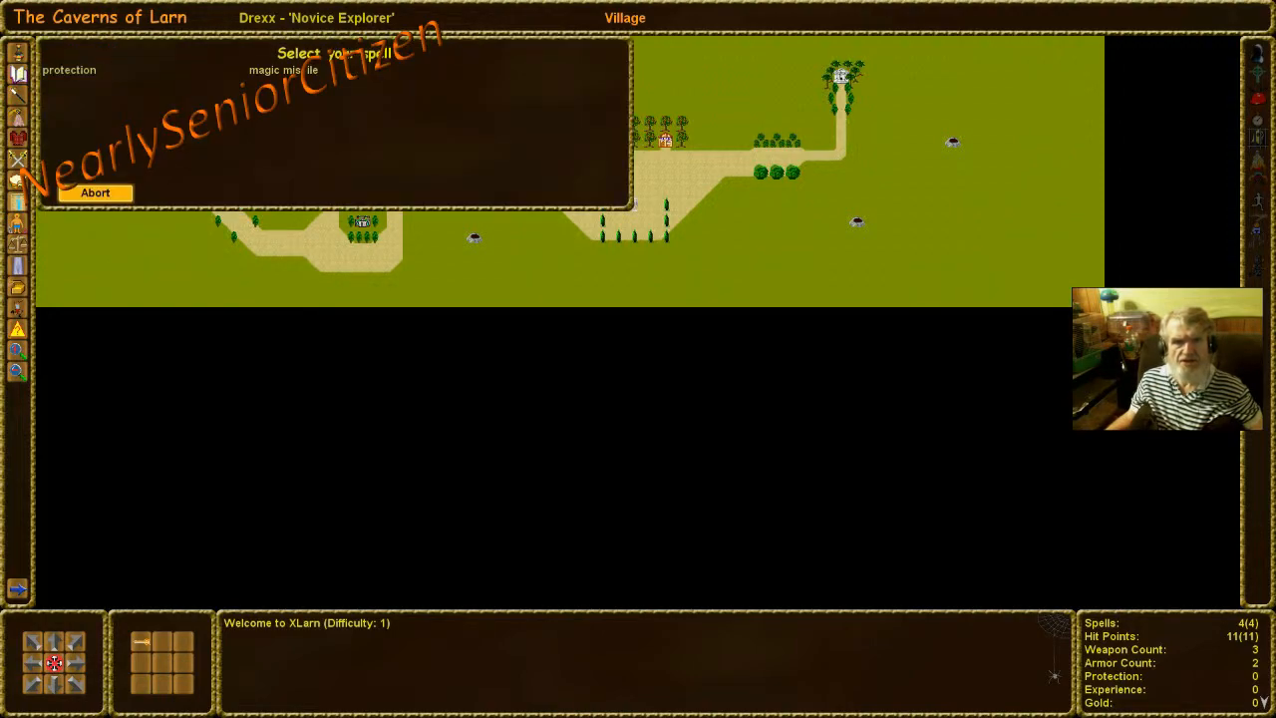
{"action": "left_click", "coordinate": [95, 193]}
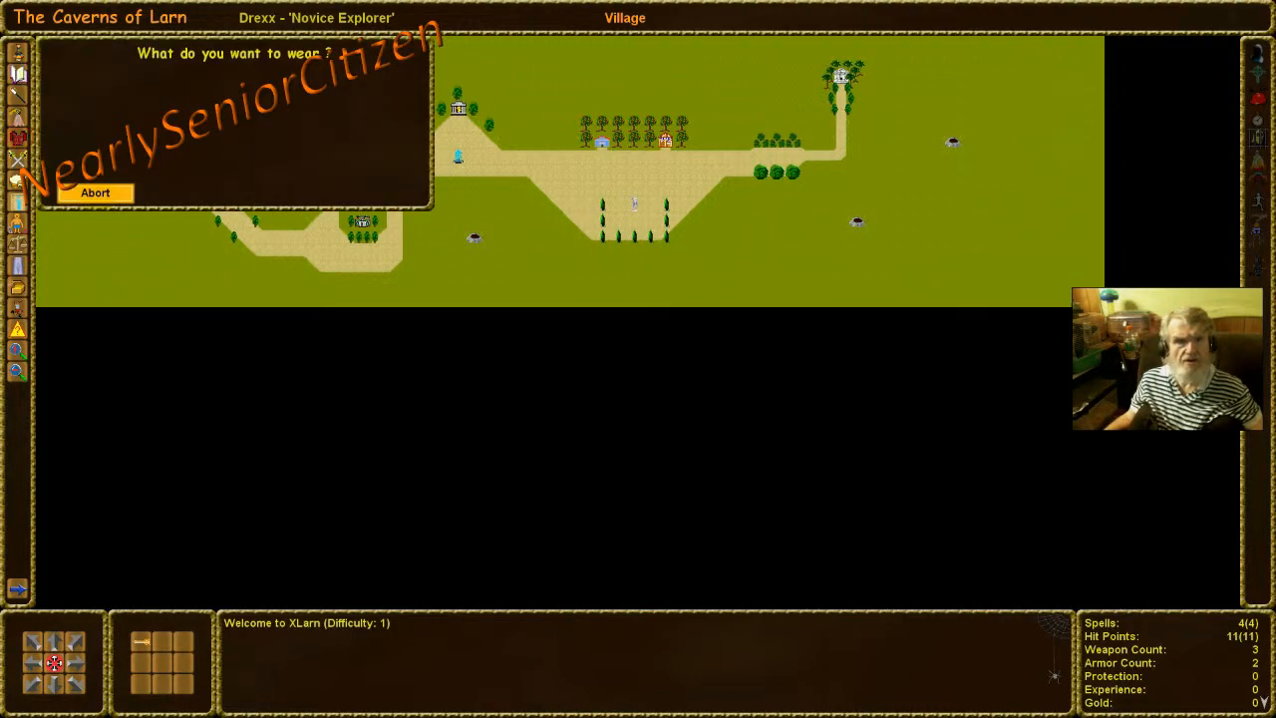
{"action": "left_click", "coordinate": [95, 192]}
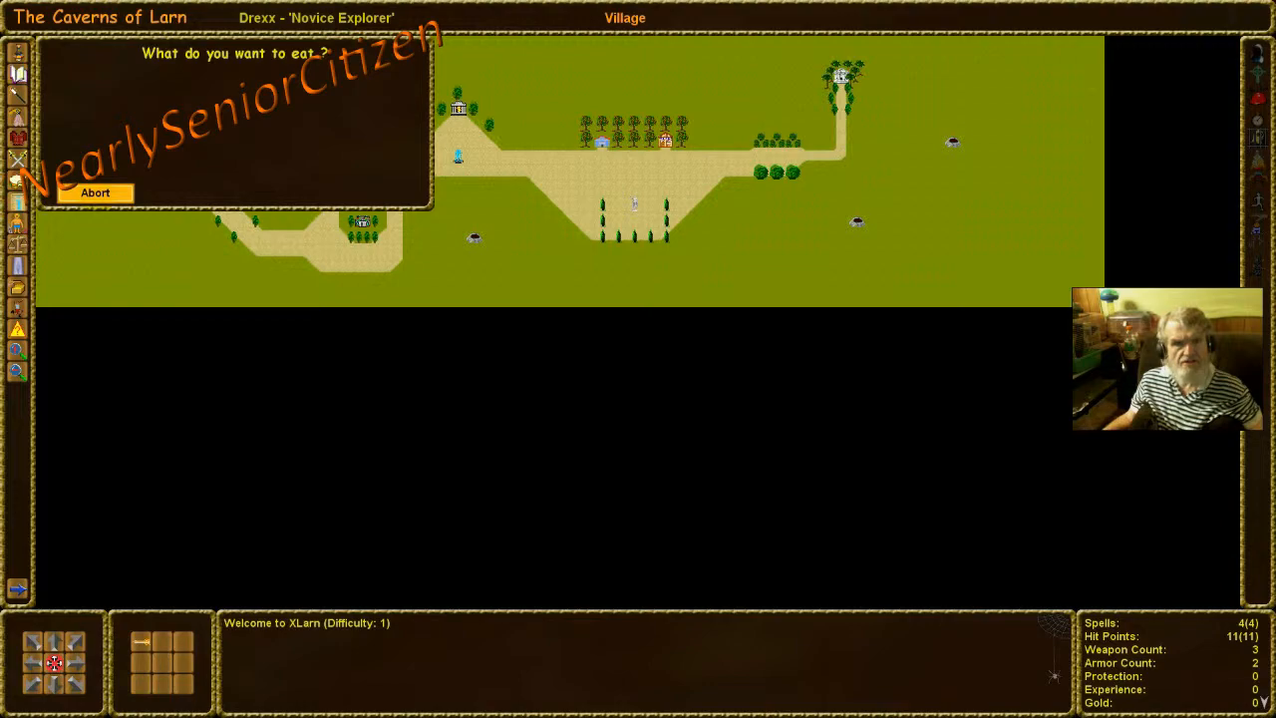
Abort the eat prompt, view the inventory, and abort removing the leather armor
{"action": "left_click", "coordinate": [95, 192]}
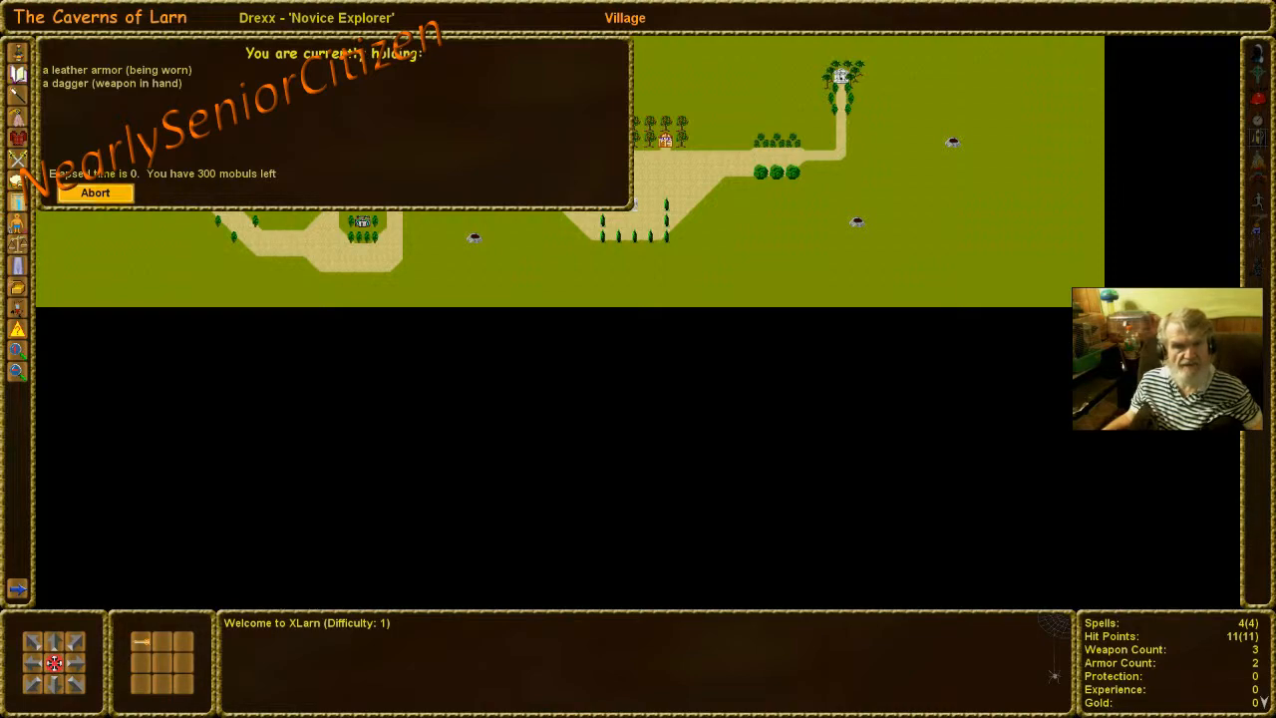
{"action": "left_click", "coordinate": [94, 193]}
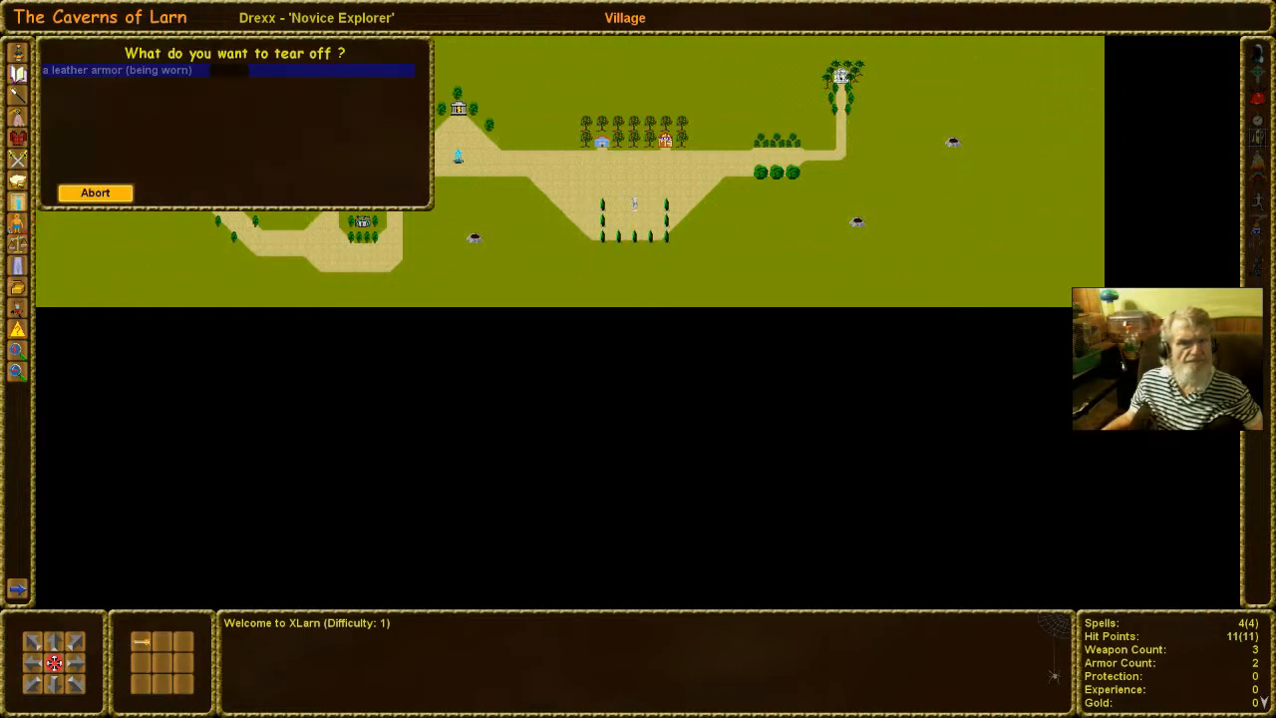
{"action": "left_click", "coordinate": [95, 192]}
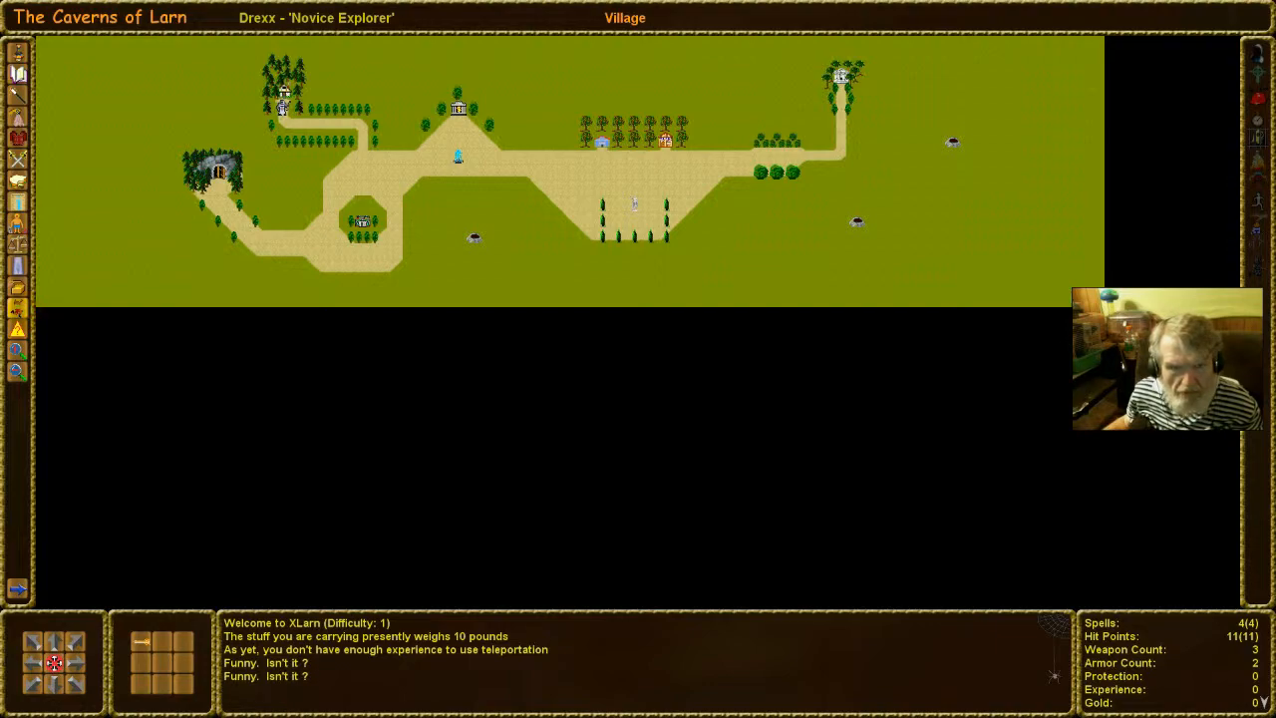
Search the village for traps and bring up the Description of Larn help
{"action": "left_click", "coordinate": [18, 322]}
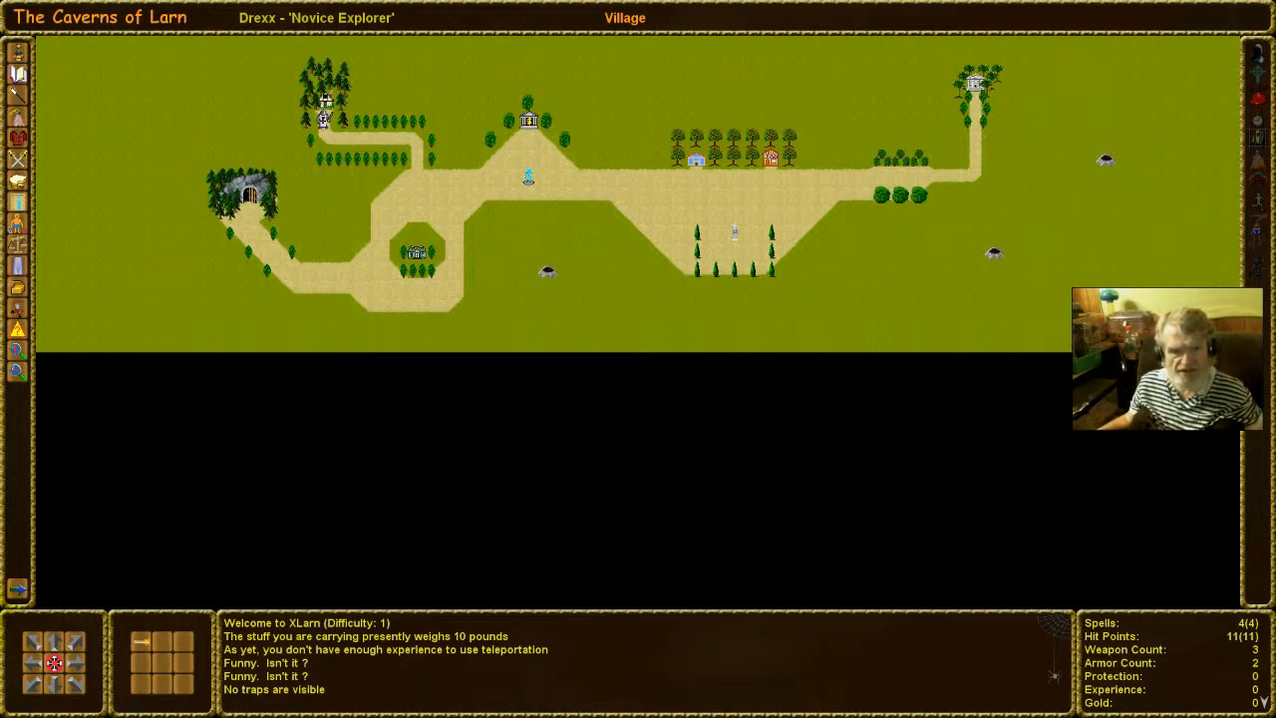
{"action": "left_click", "coordinate": [17, 589]}
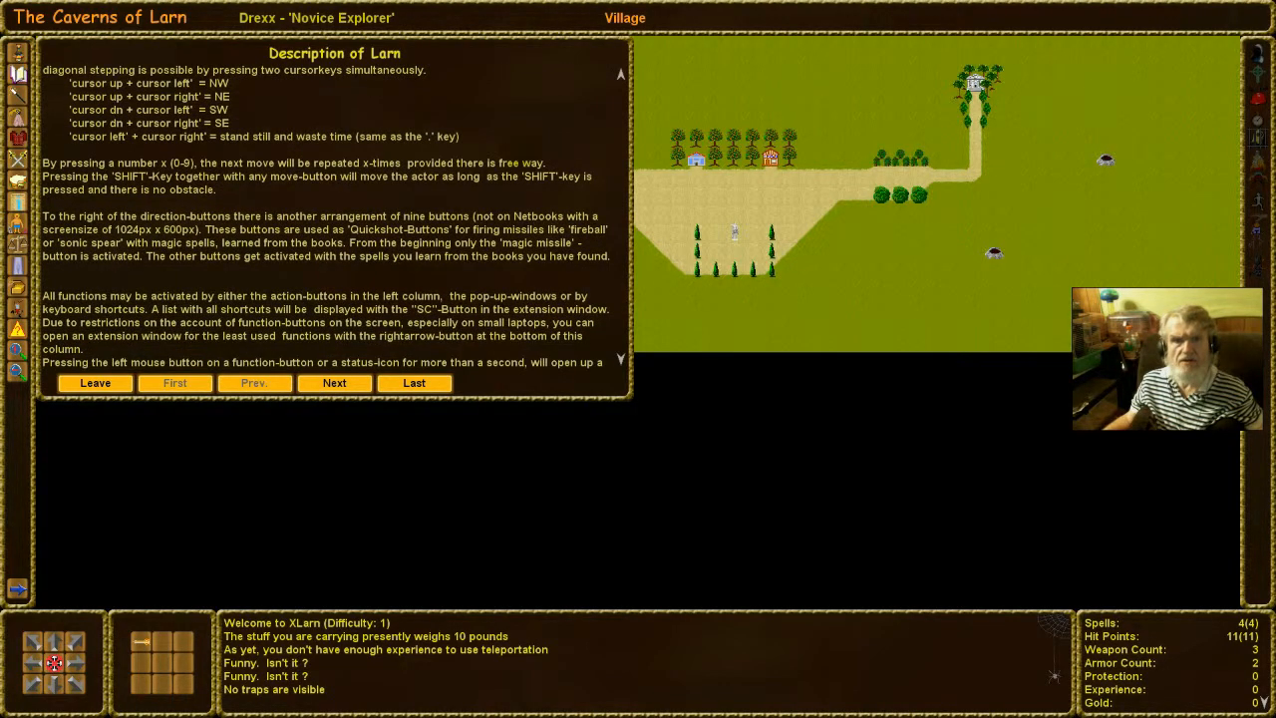
Page twice through the Description of Larn text, then close it
{"action": "left_click", "coordinate": [334, 383]}
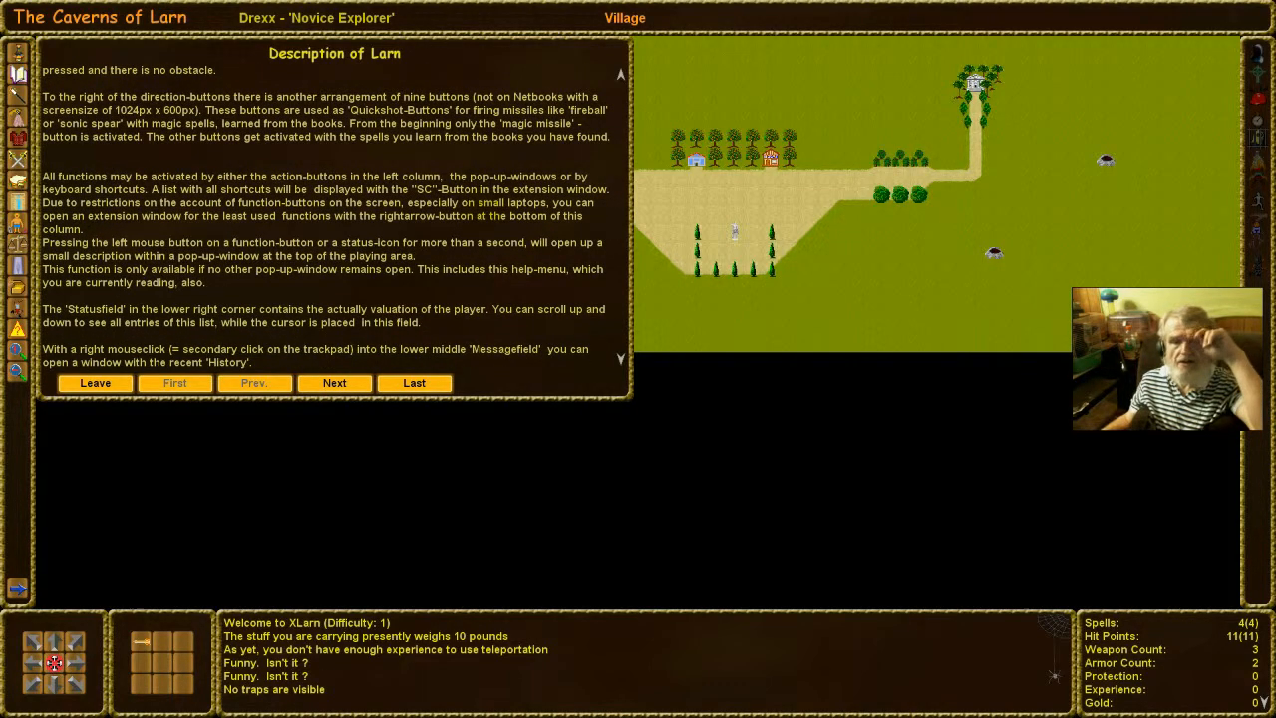
{"action": "left_click", "coordinate": [333, 382]}
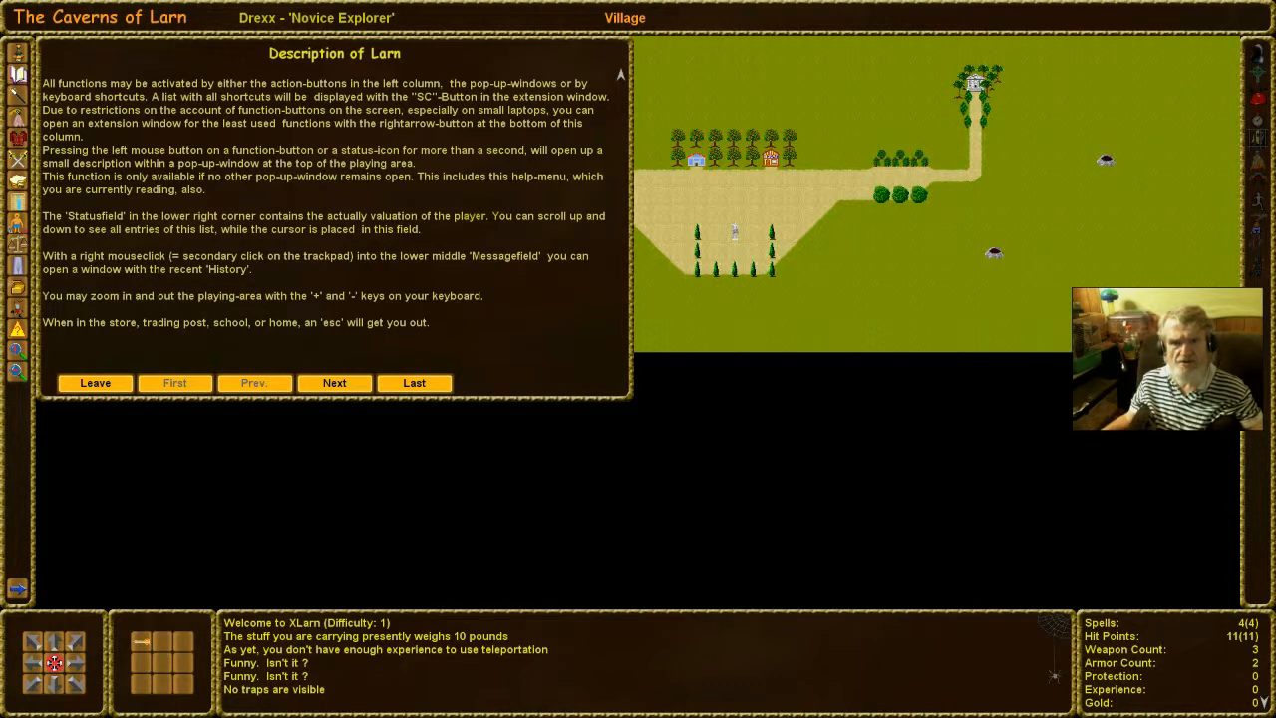
{"action": "left_click", "coordinate": [94, 382]}
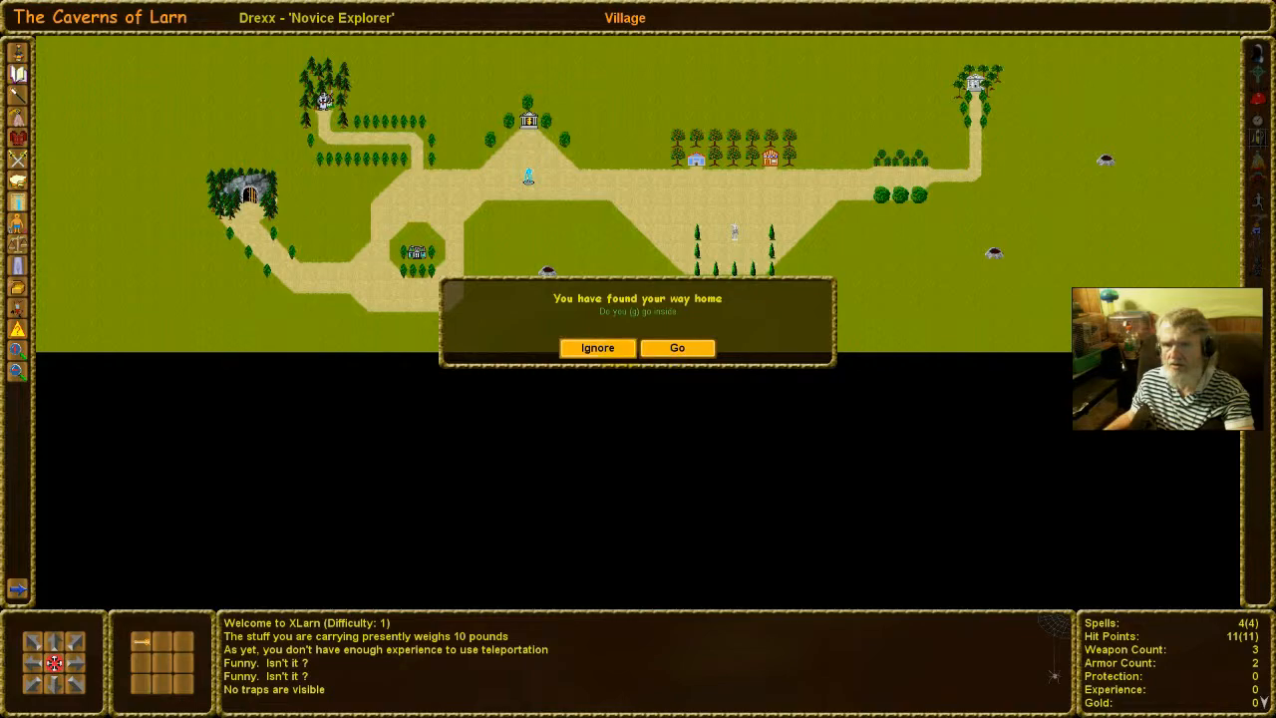
Enter home for the doctor's news, then visit and leave the LRS office
{"action": "left_click", "coordinate": [677, 347]}
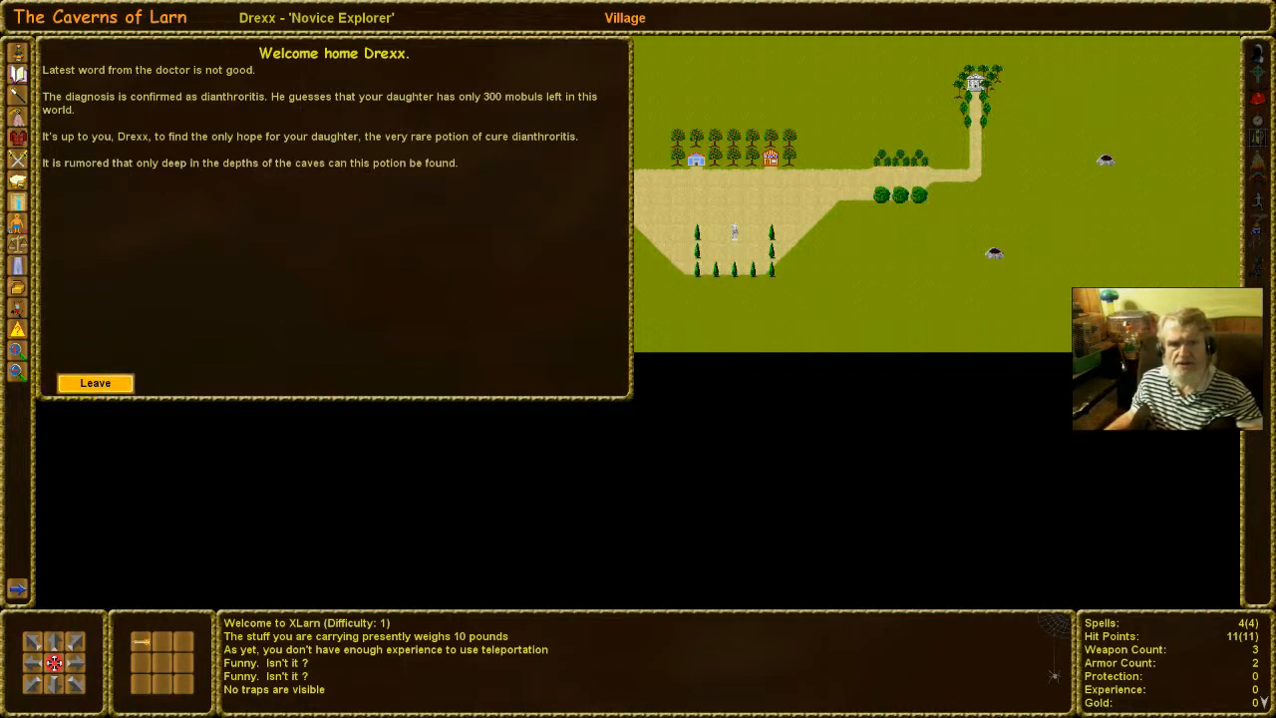
{"action": "left_click", "coordinate": [95, 381]}
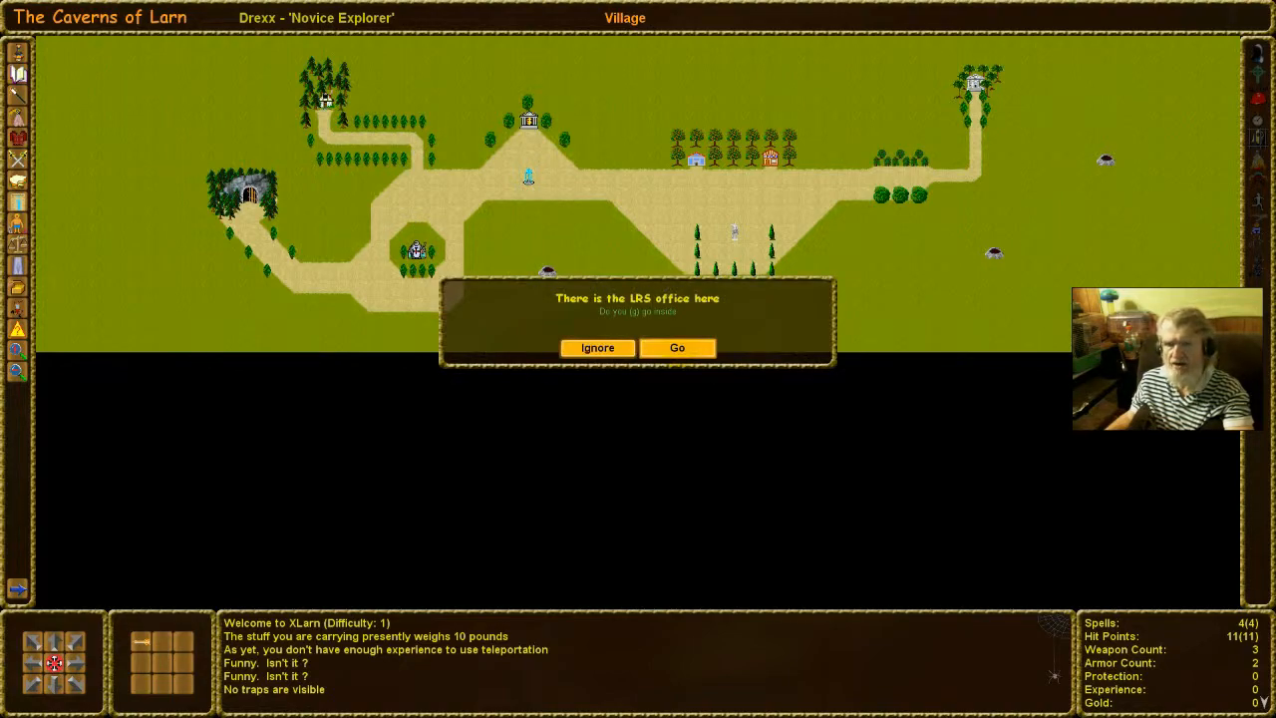
{"action": "left_click", "coordinate": [677, 348]}
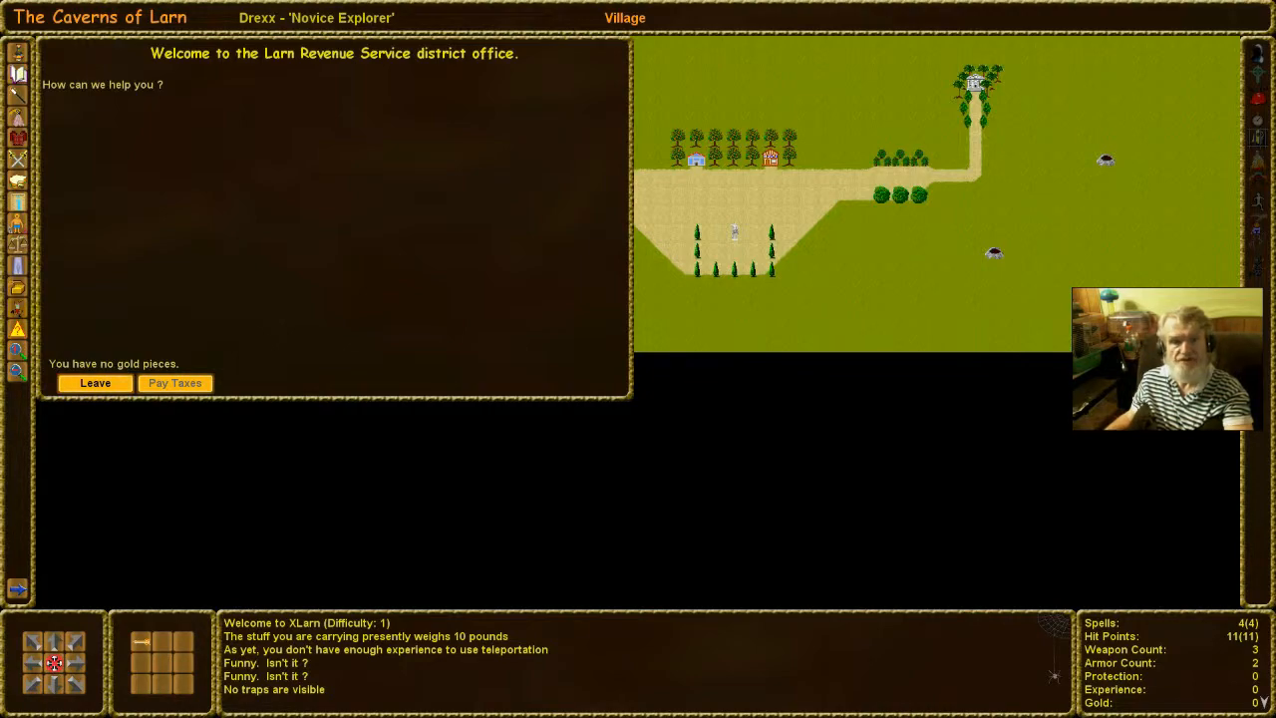
{"action": "left_click", "coordinate": [95, 383]}
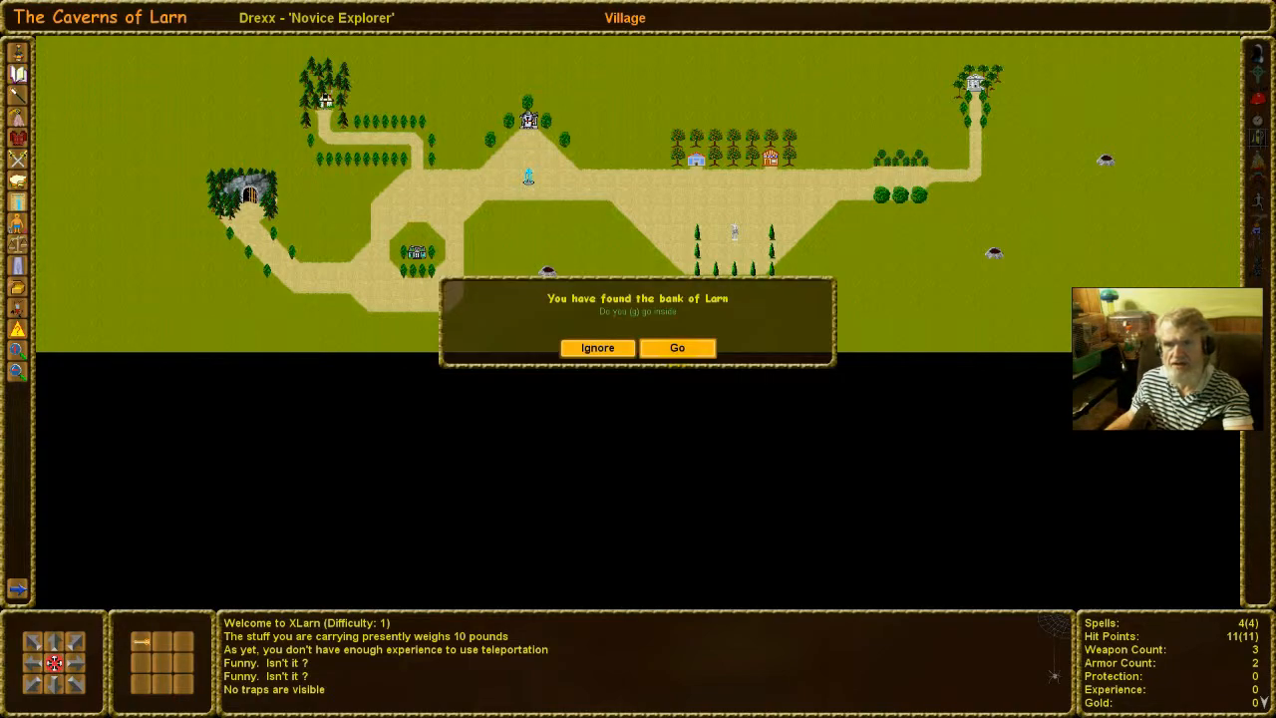
Ignore the bank and the volcanic shaft, then enter the DND store
{"action": "left_click", "coordinate": [597, 347]}
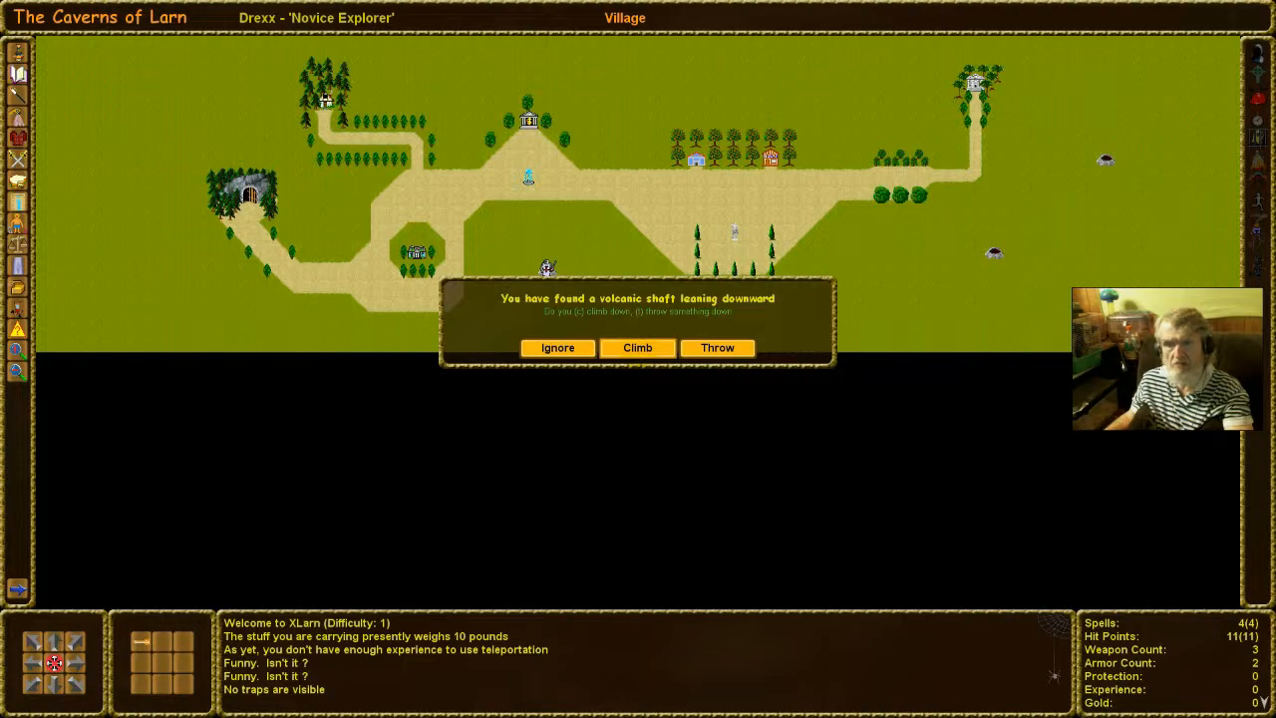
{"action": "left_click", "coordinate": [557, 347]}
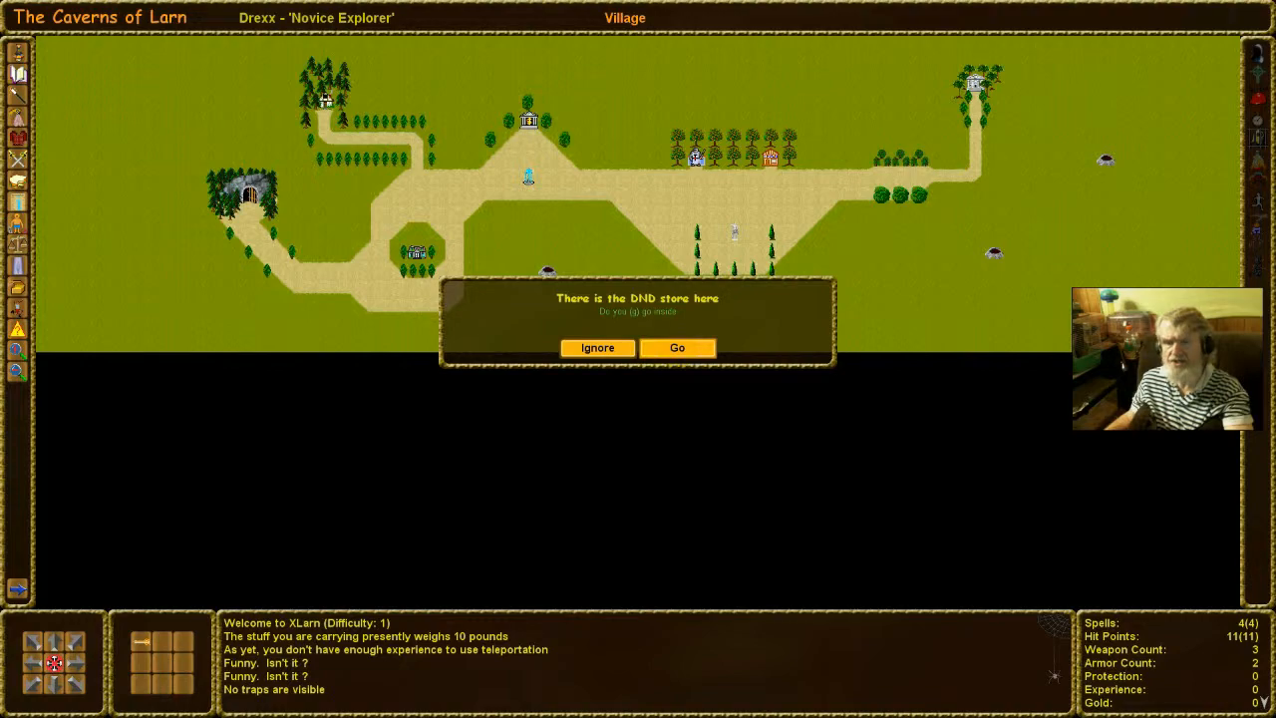
{"action": "left_click", "coordinate": [676, 347]}
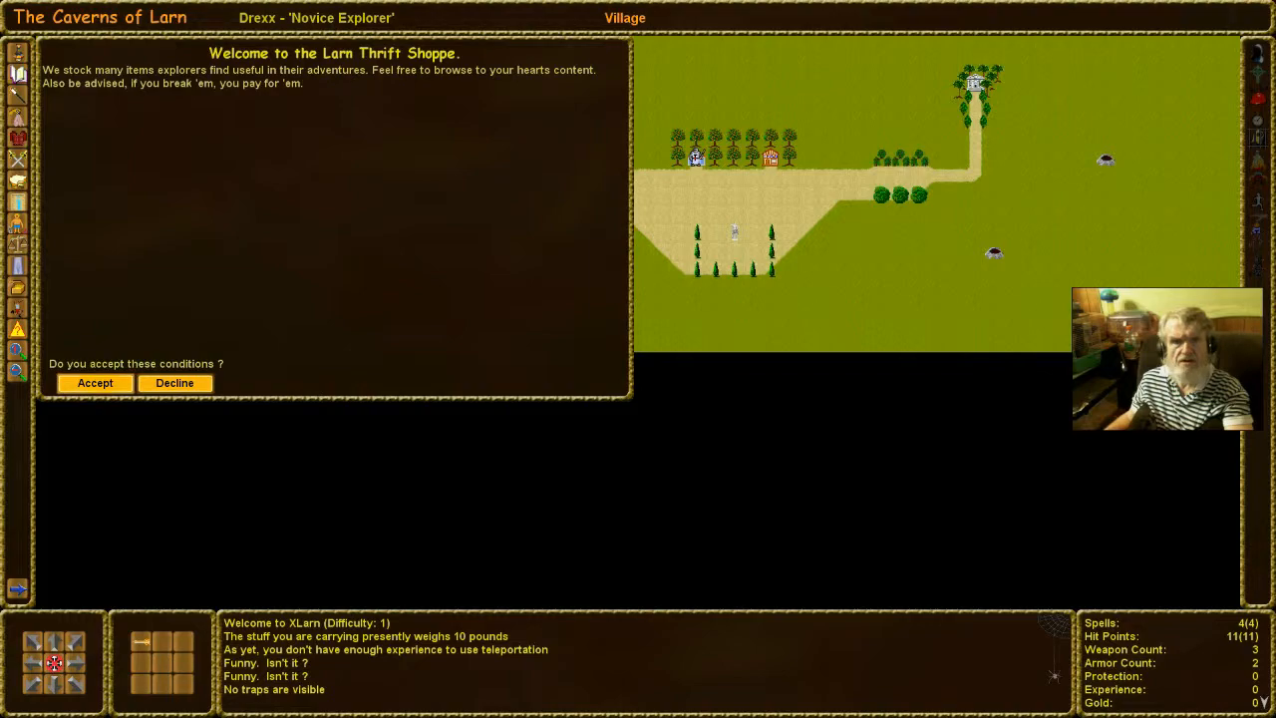
Accept and leave the Thrift Shoppe, then accept and leave the Trading Post unsold
{"action": "left_click", "coordinate": [94, 383]}
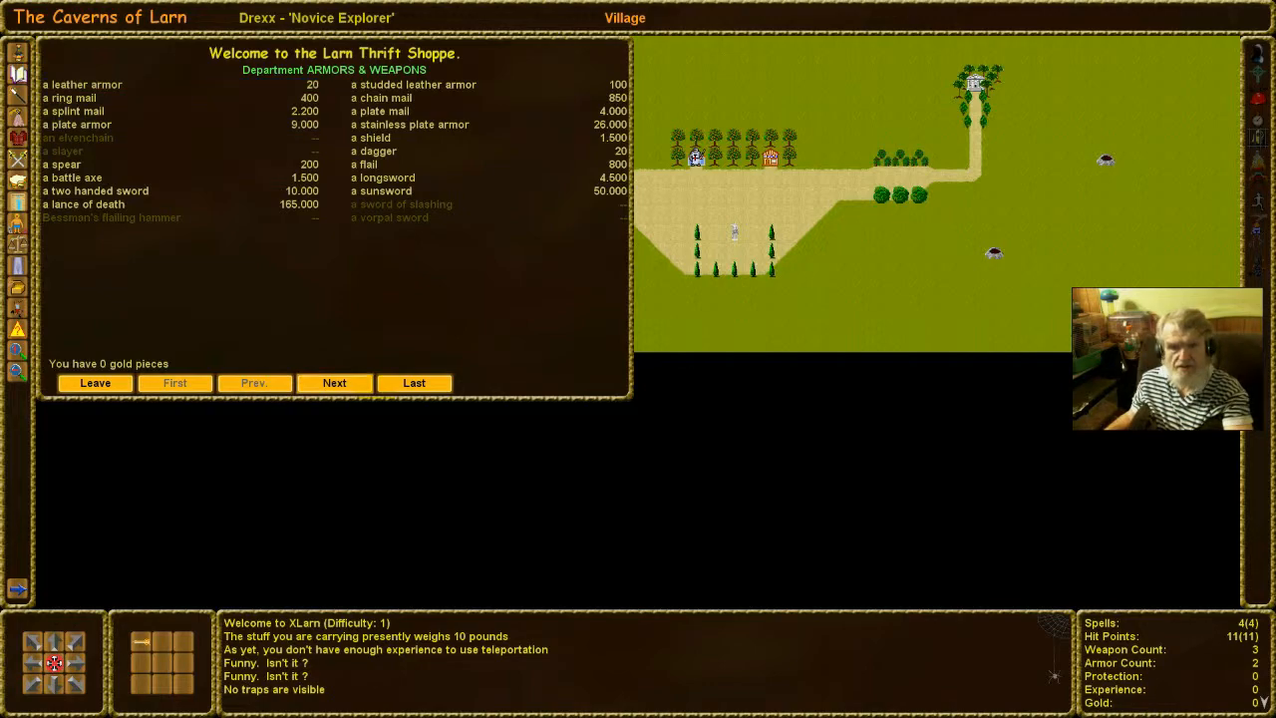
{"action": "left_click", "coordinate": [95, 383]}
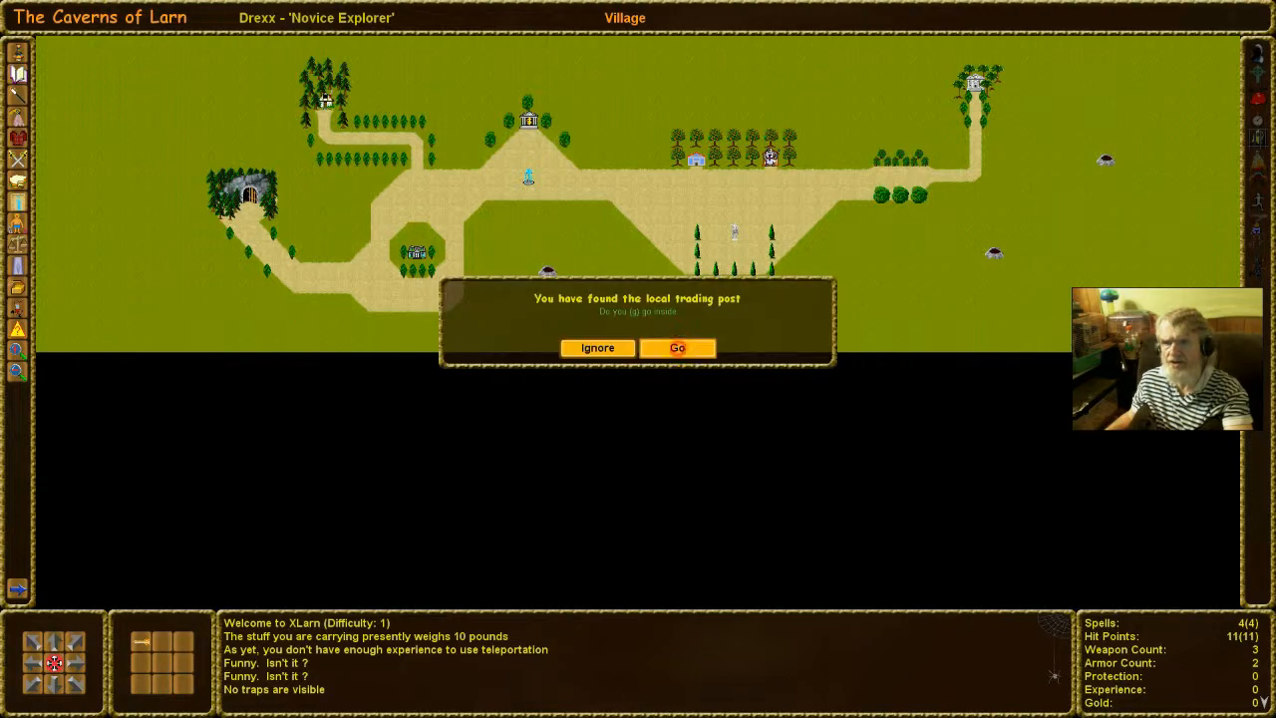
{"action": "left_click", "coordinate": [677, 347]}
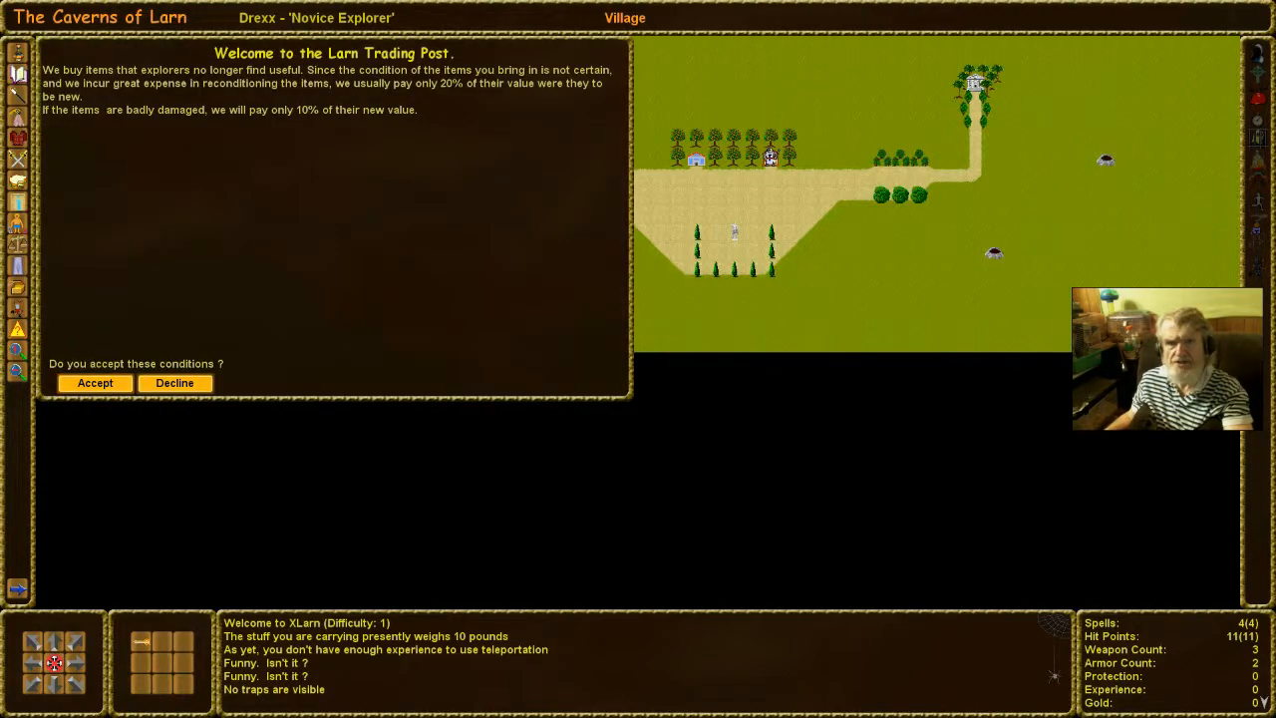
{"action": "left_click", "coordinate": [95, 383]}
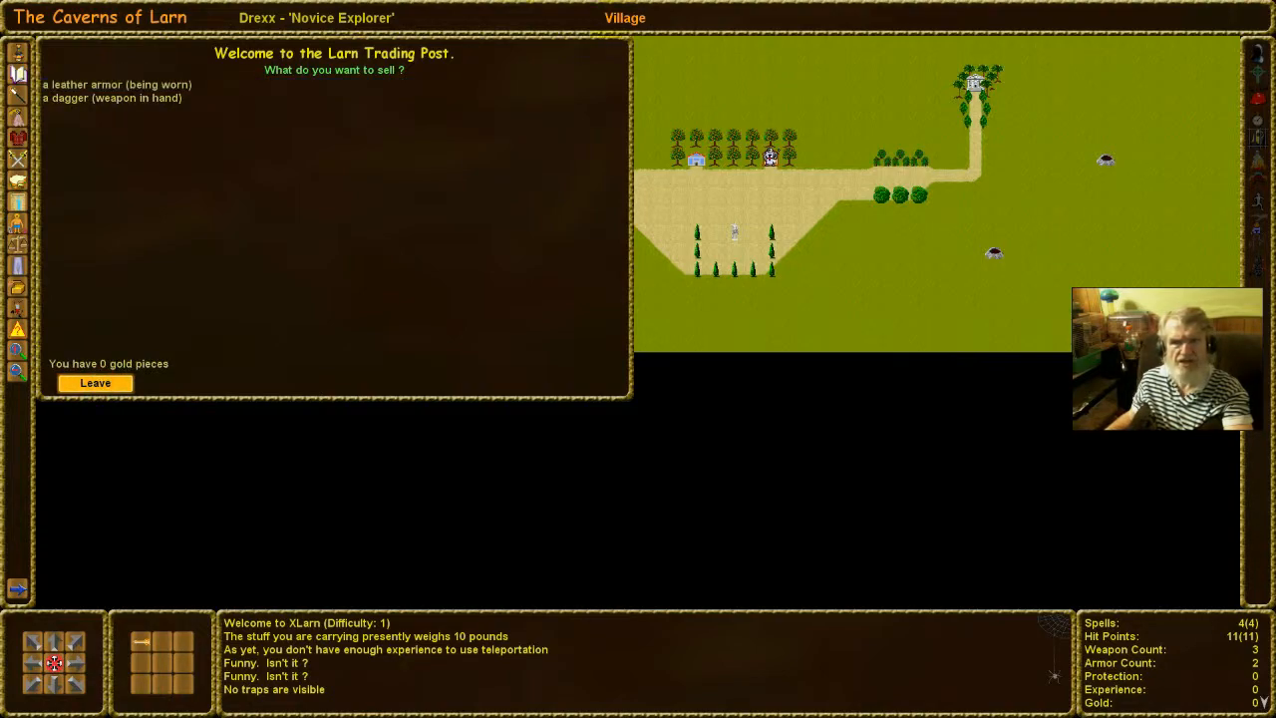
{"action": "left_click", "coordinate": [95, 383]}
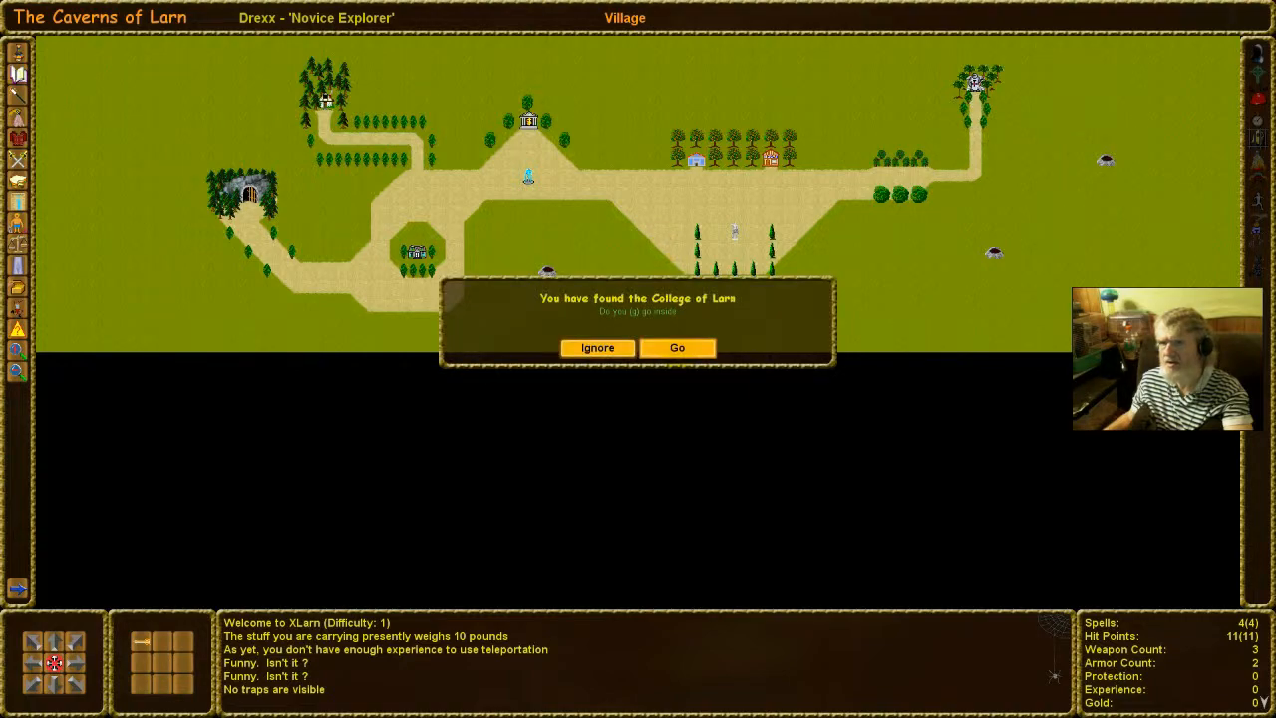
Enter the College of Larn, accept its conditions, and leave without enrolling
{"action": "left_click", "coordinate": [677, 347]}
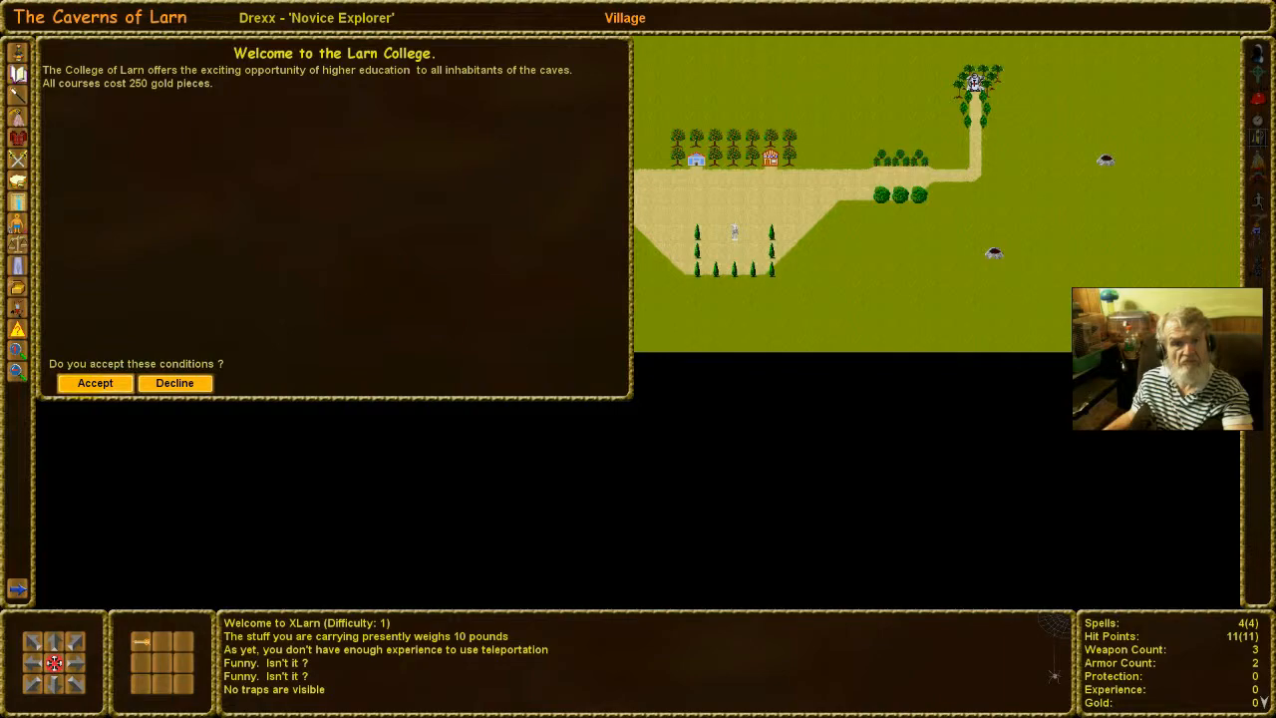
{"action": "left_click", "coordinate": [94, 383]}
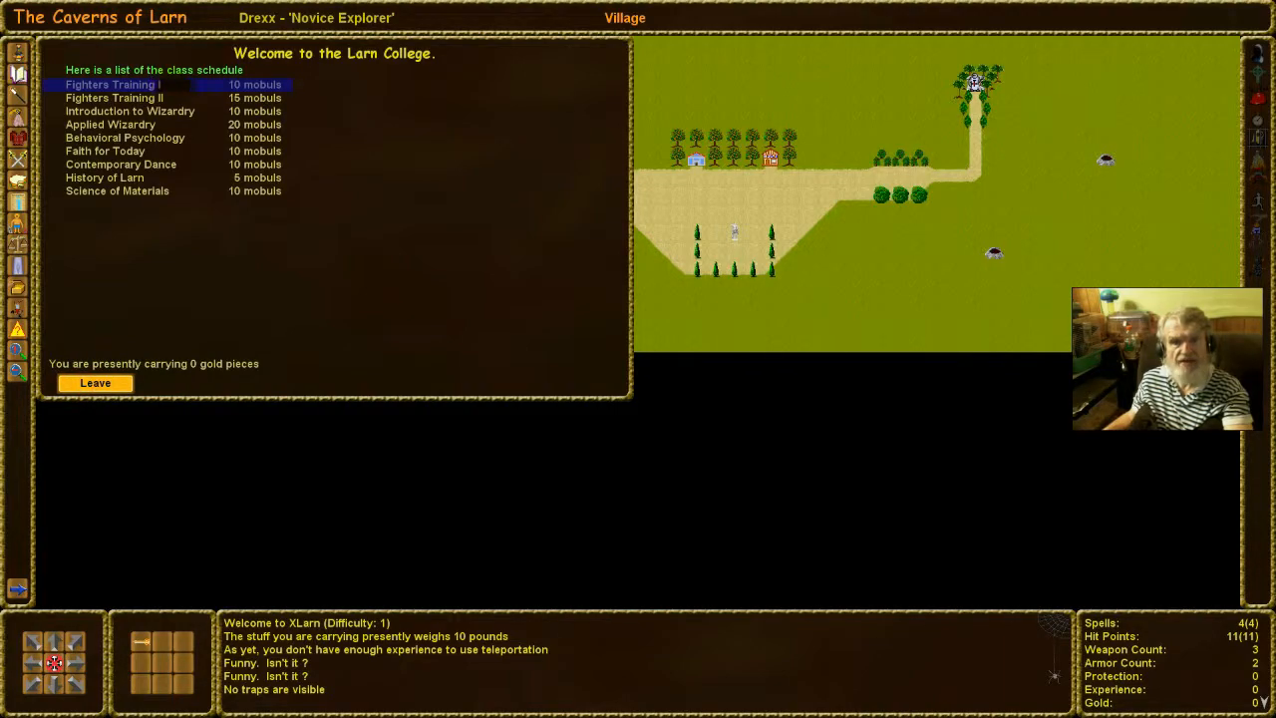
{"action": "left_click", "coordinate": [95, 382]}
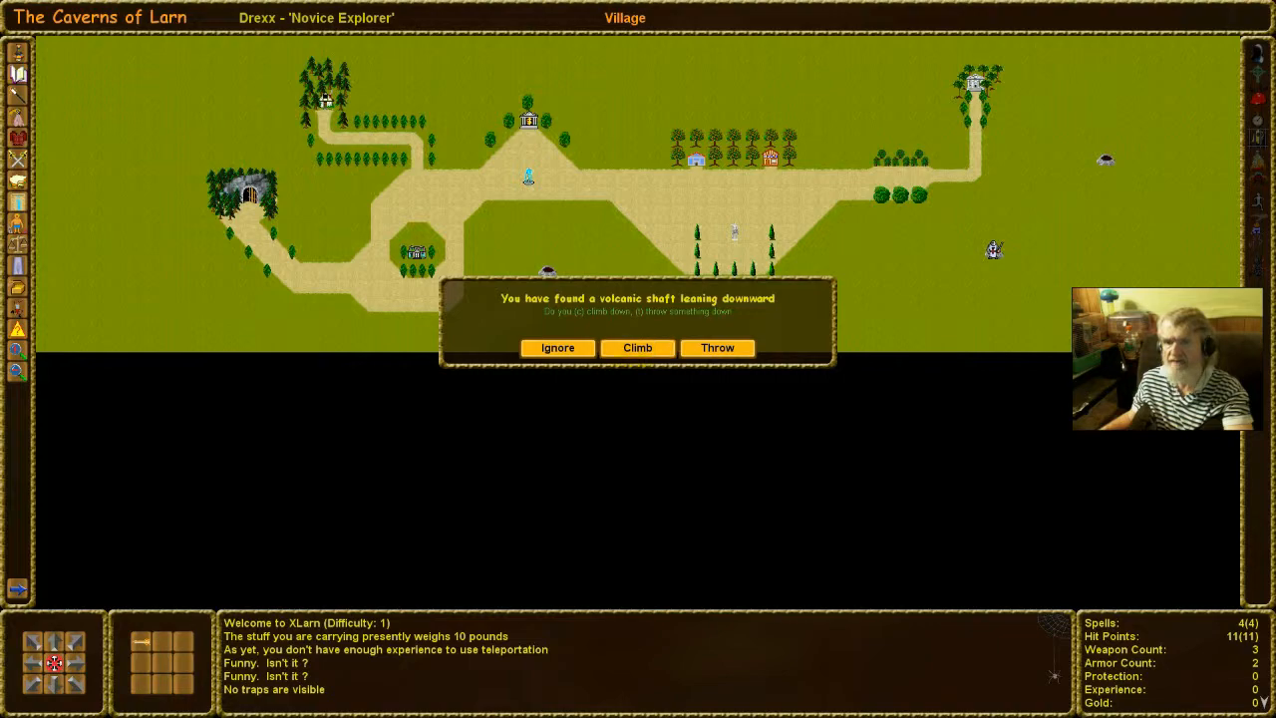
Climb down the volcanic shaft into Cavern 1
{"action": "left_click", "coordinate": [557, 347]}
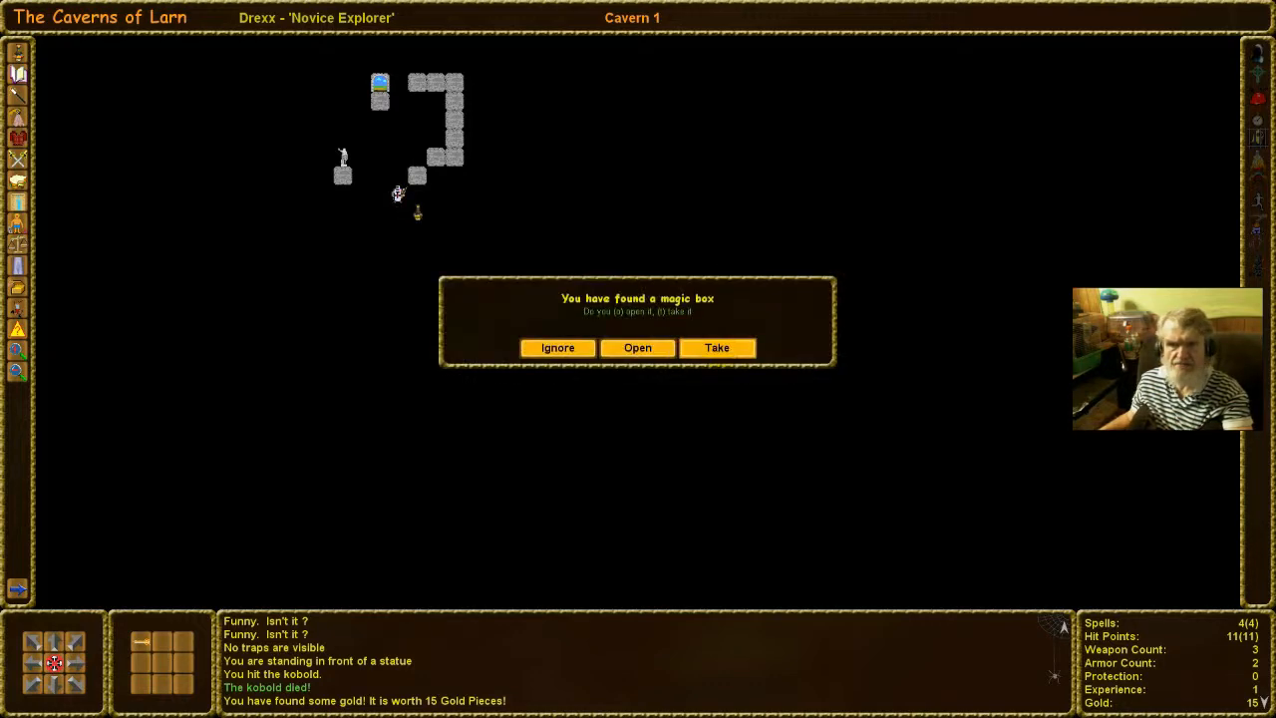
Respond to the magic box and magic potion, then try opening the chest
{"action": "left_click", "coordinate": [637, 347]}
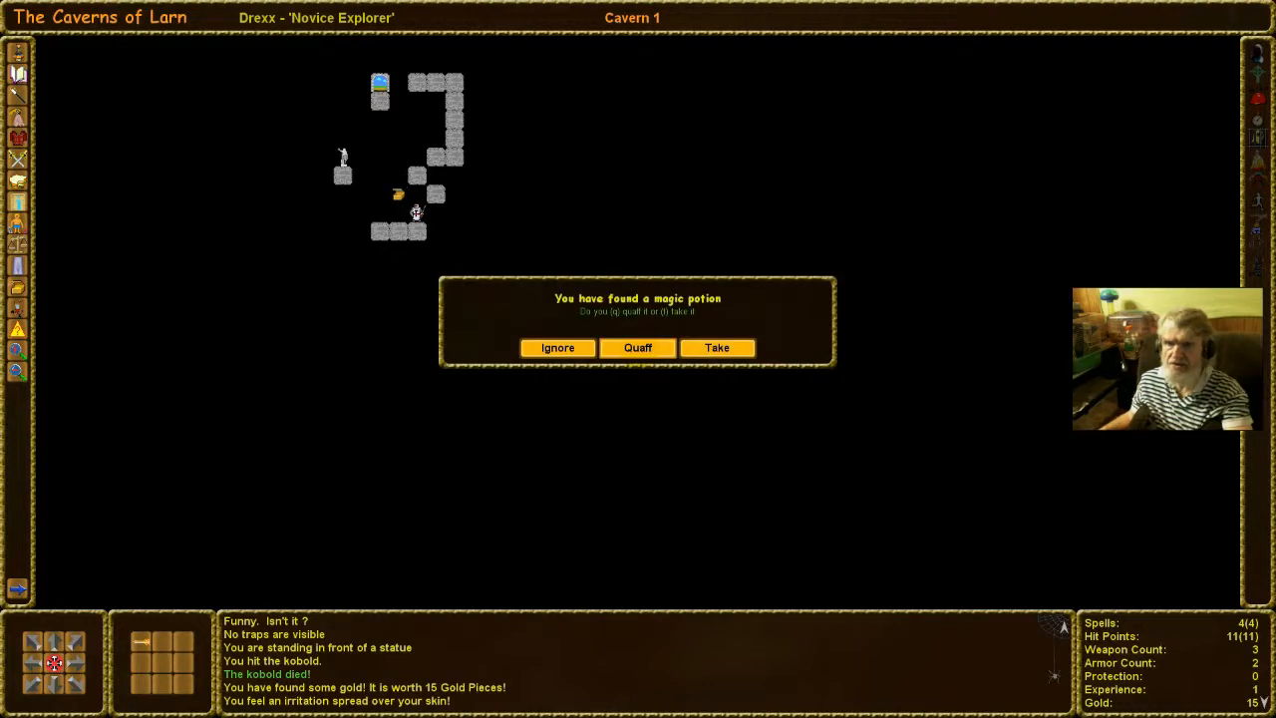
{"action": "left_click", "coordinate": [637, 347]}
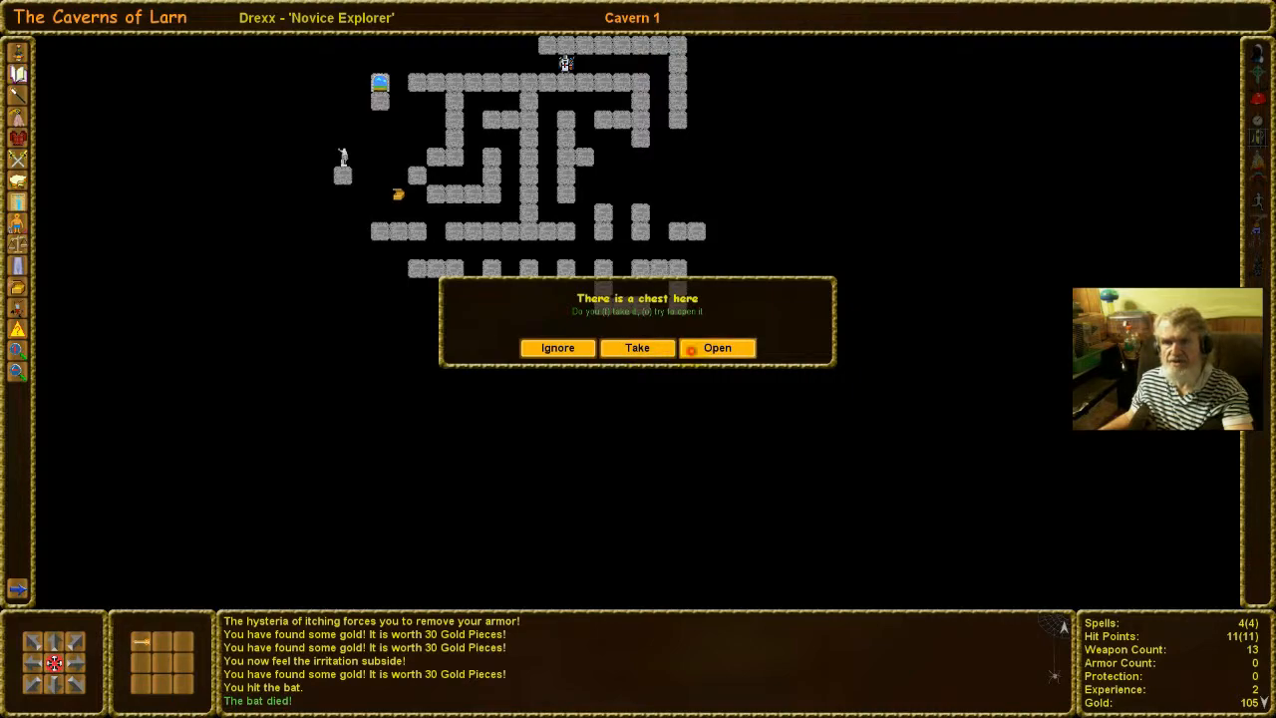
{"action": "left_click", "coordinate": [716, 347]}
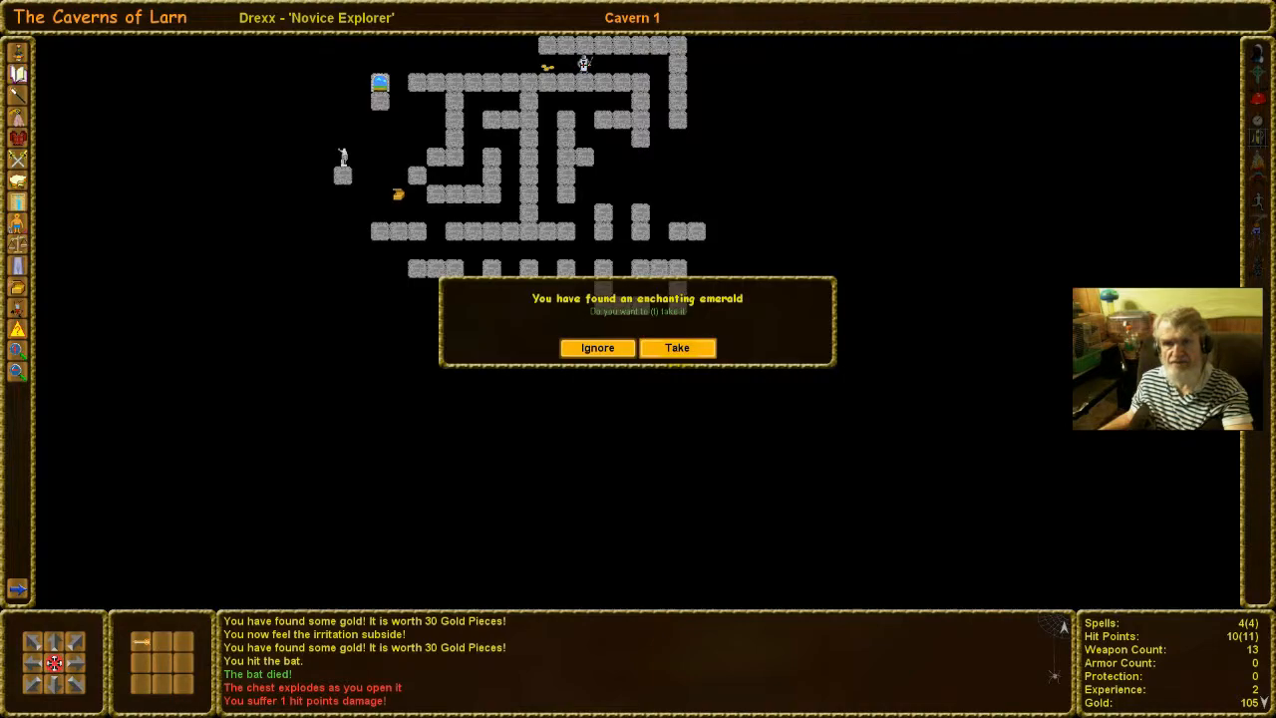
Take the enchanting emerald and keep moving through the cavern
{"action": "left_click", "coordinate": [677, 346]}
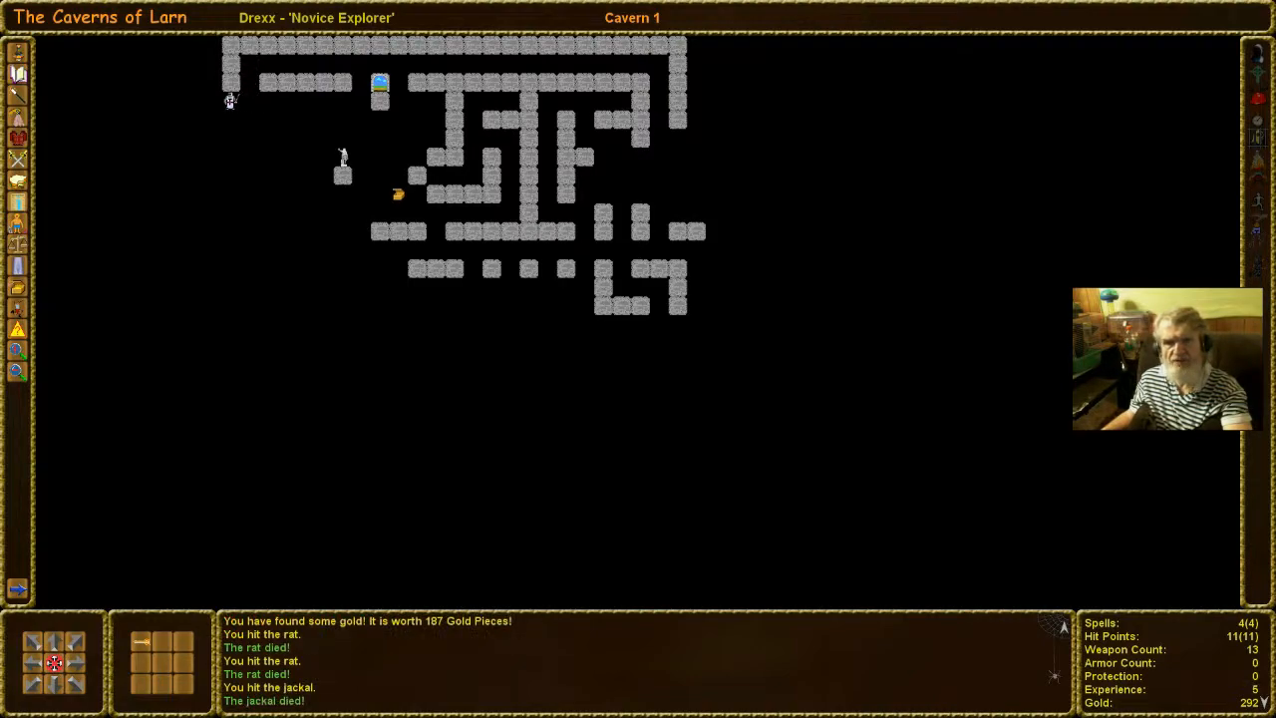
{"action": "key", "text": "Up"}
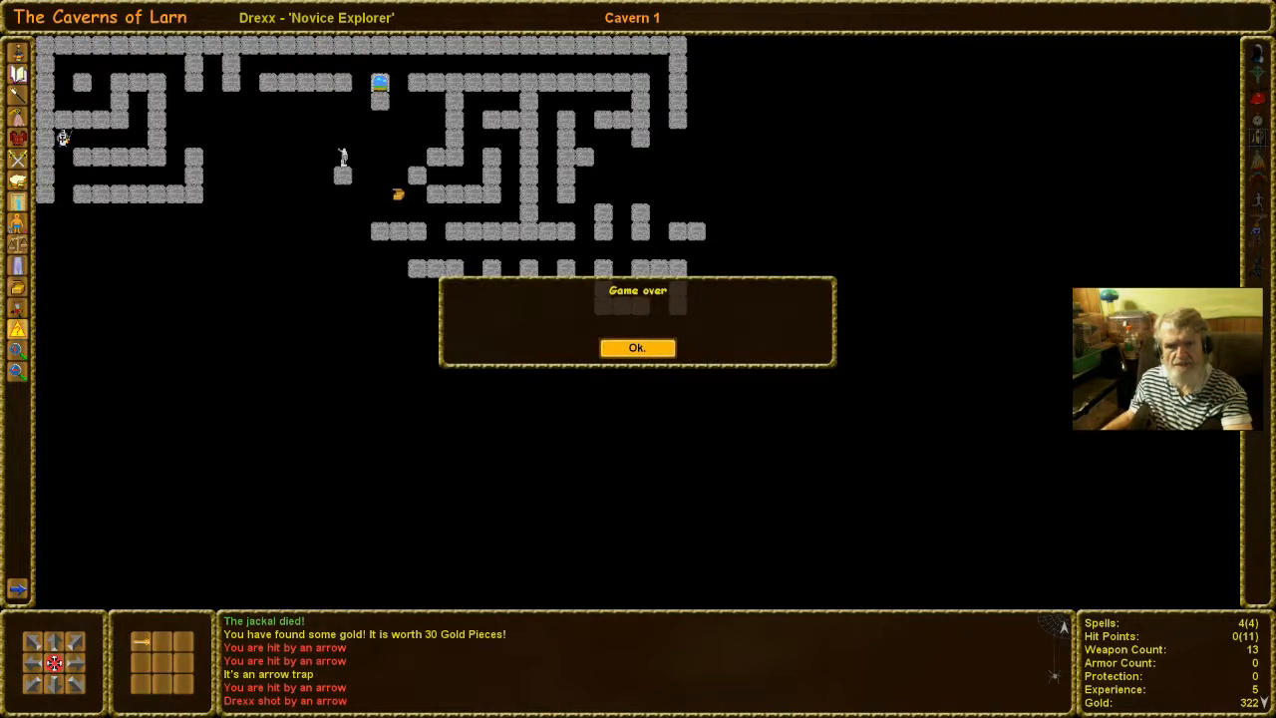
Dismiss the game-over notice and visitor board, then begin a fresh game in Cavern 1
{"action": "left_click", "coordinate": [636, 347]}
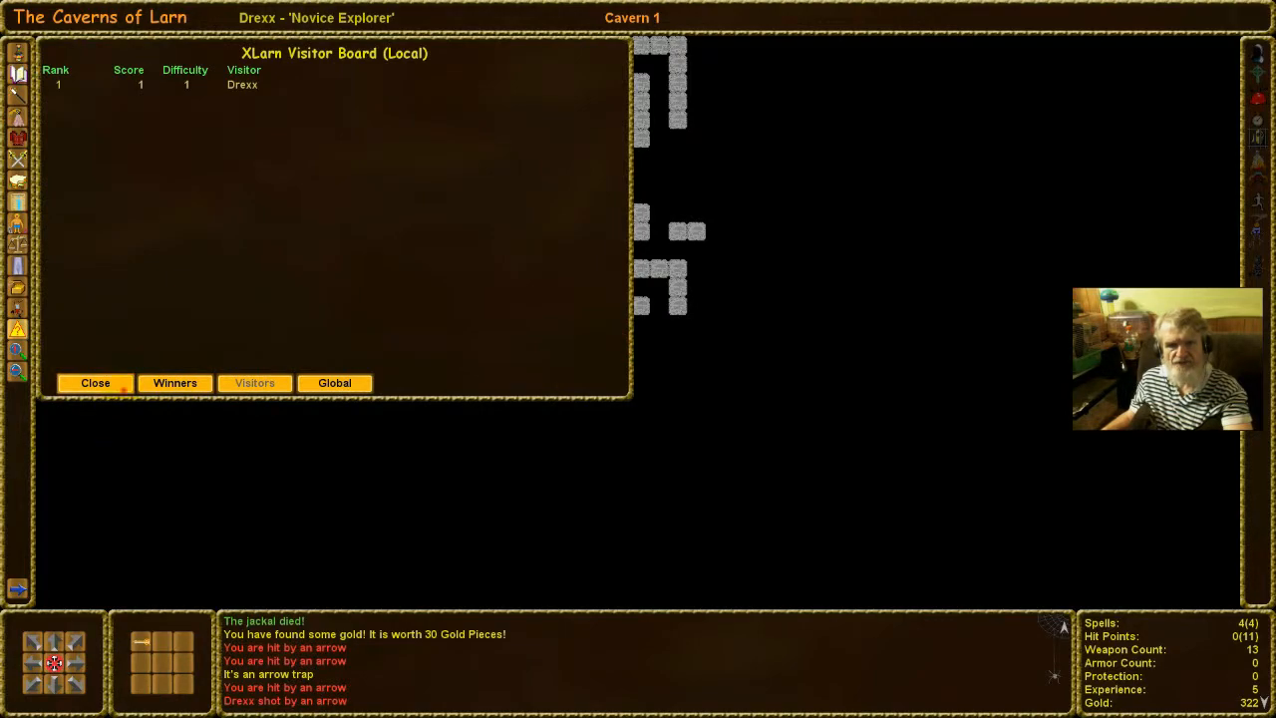
{"action": "left_click", "coordinate": [94, 381]}
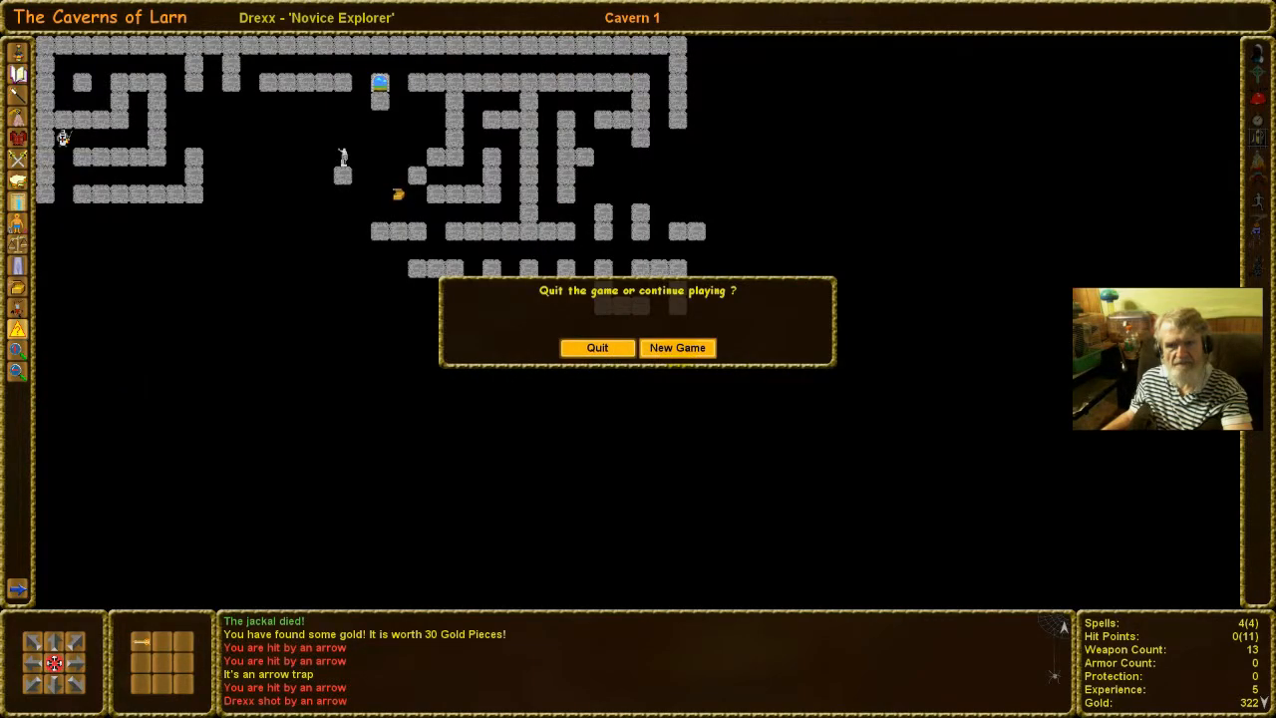
{"action": "left_click", "coordinate": [677, 347]}
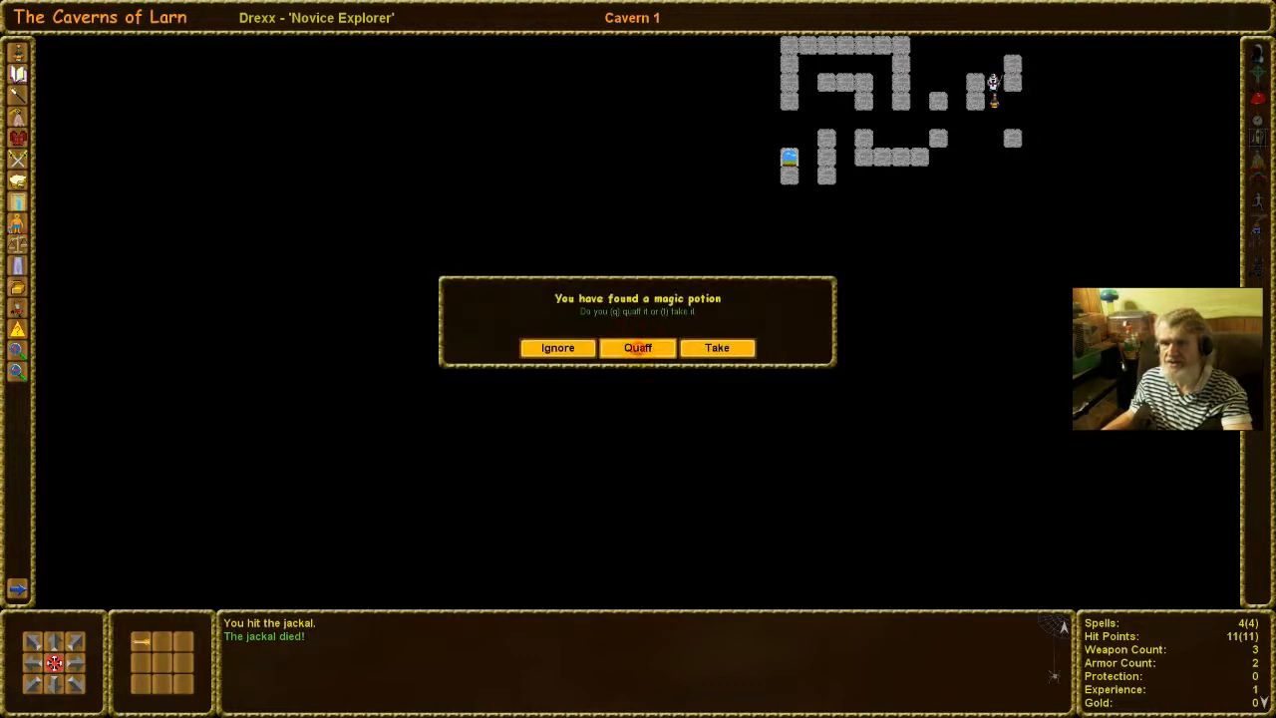
Drink the magic potion and head west, fighting gnomes and a hobgoblin to the throne
{"action": "left_click", "coordinate": [637, 346]}
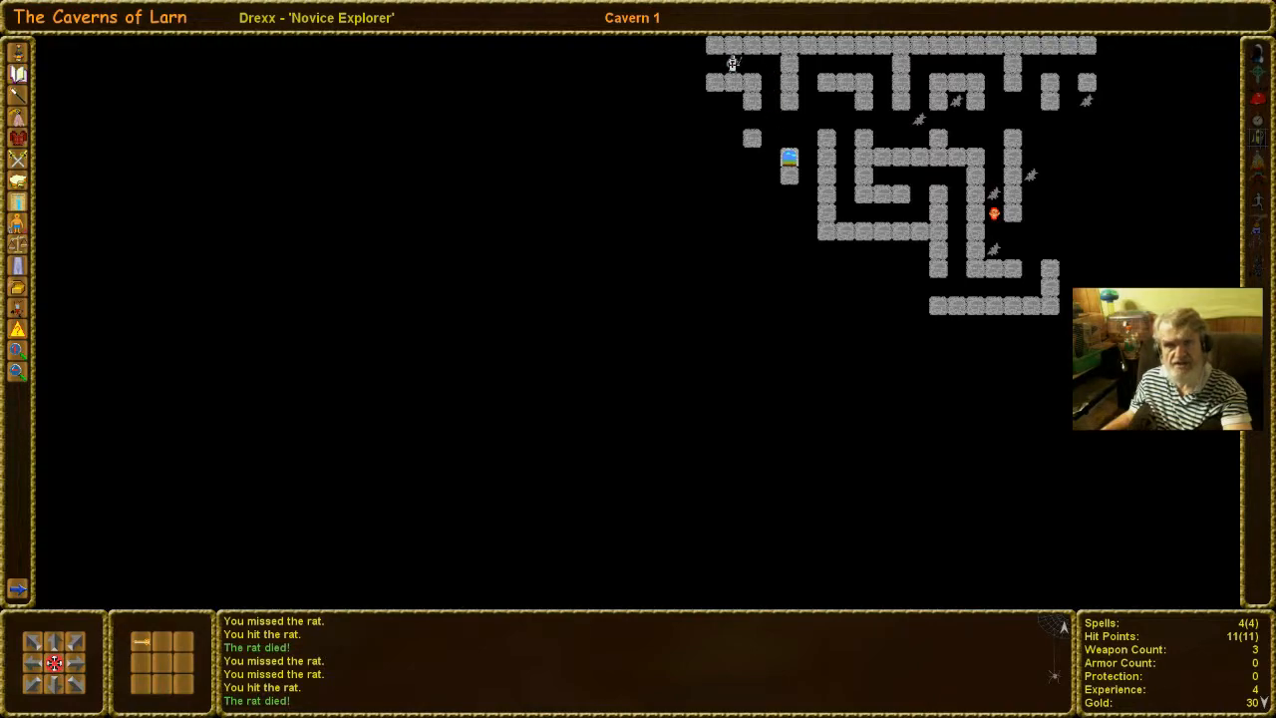
{"action": "key", "text": "Left"}
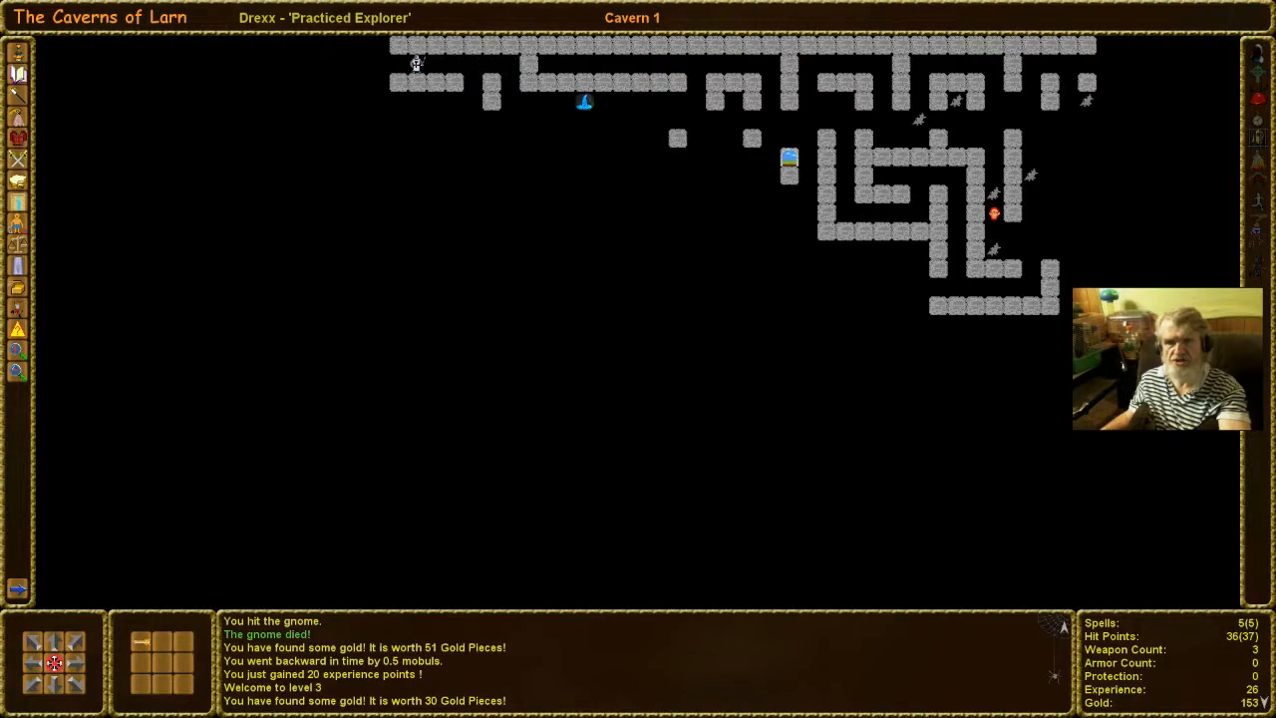
{"action": "key", "text": "Left"}
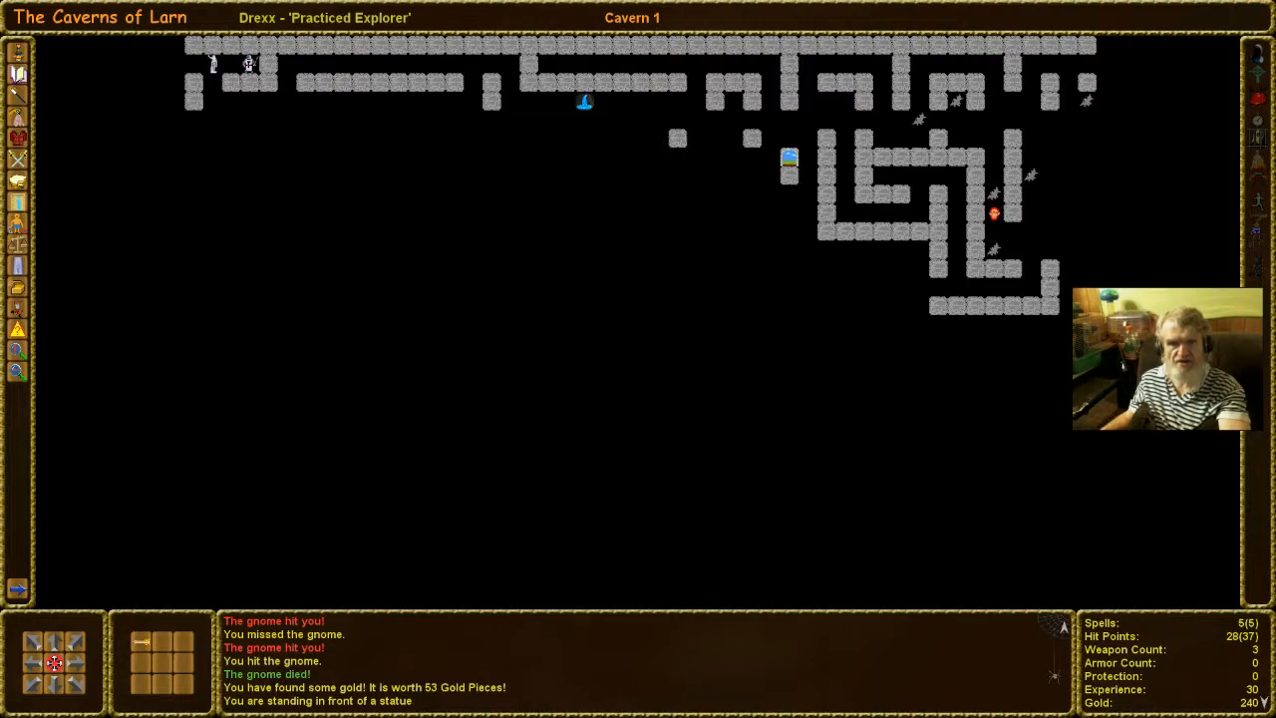
{"action": "key", "text": "Left"}
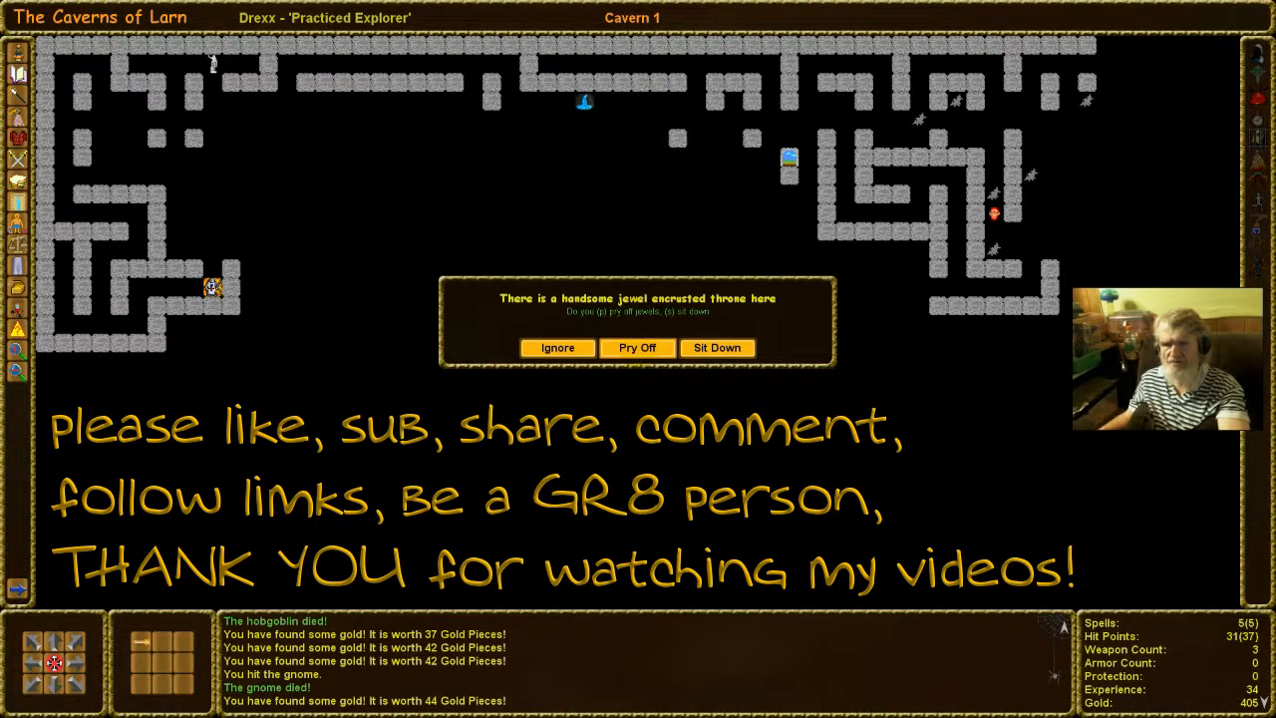
Choose Pry Off at the jewelled throne, summoning the gnome king that kills Drexx
{"action": "left_click", "coordinate": [557, 347]}
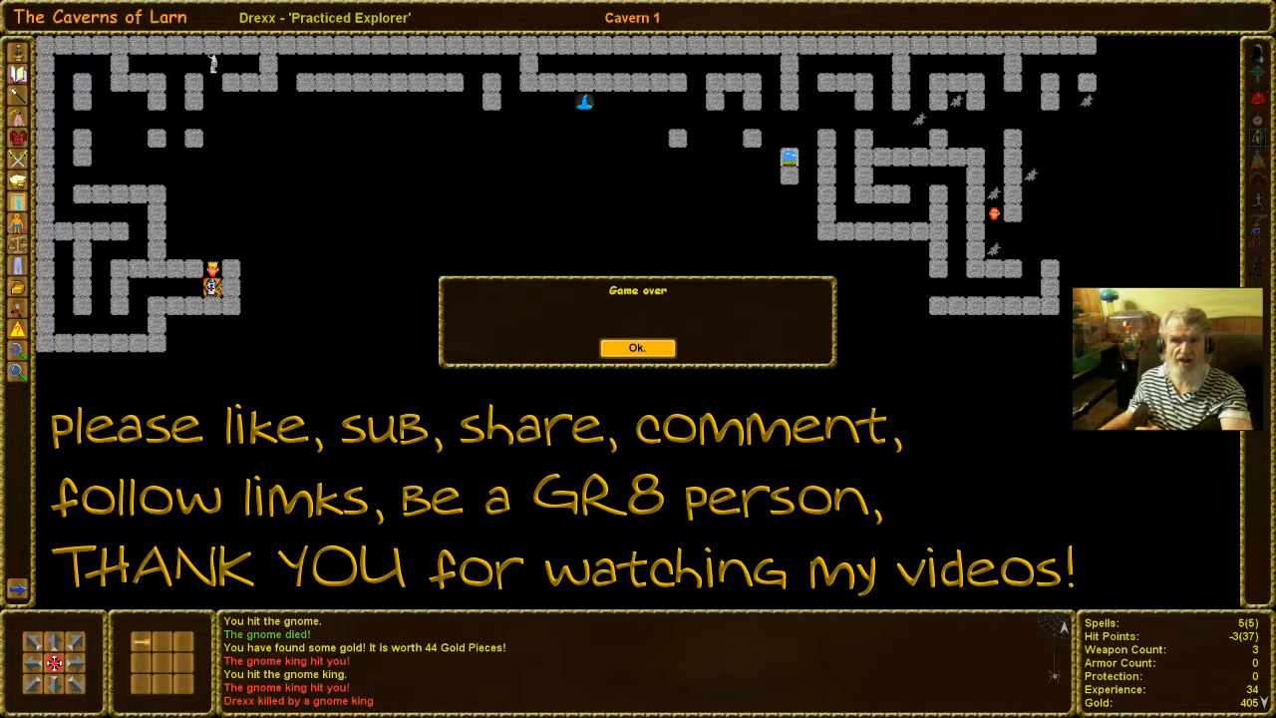
Confirm Game over with 405 gold and close the Visitor Board
{"action": "left_click", "coordinate": [636, 347]}
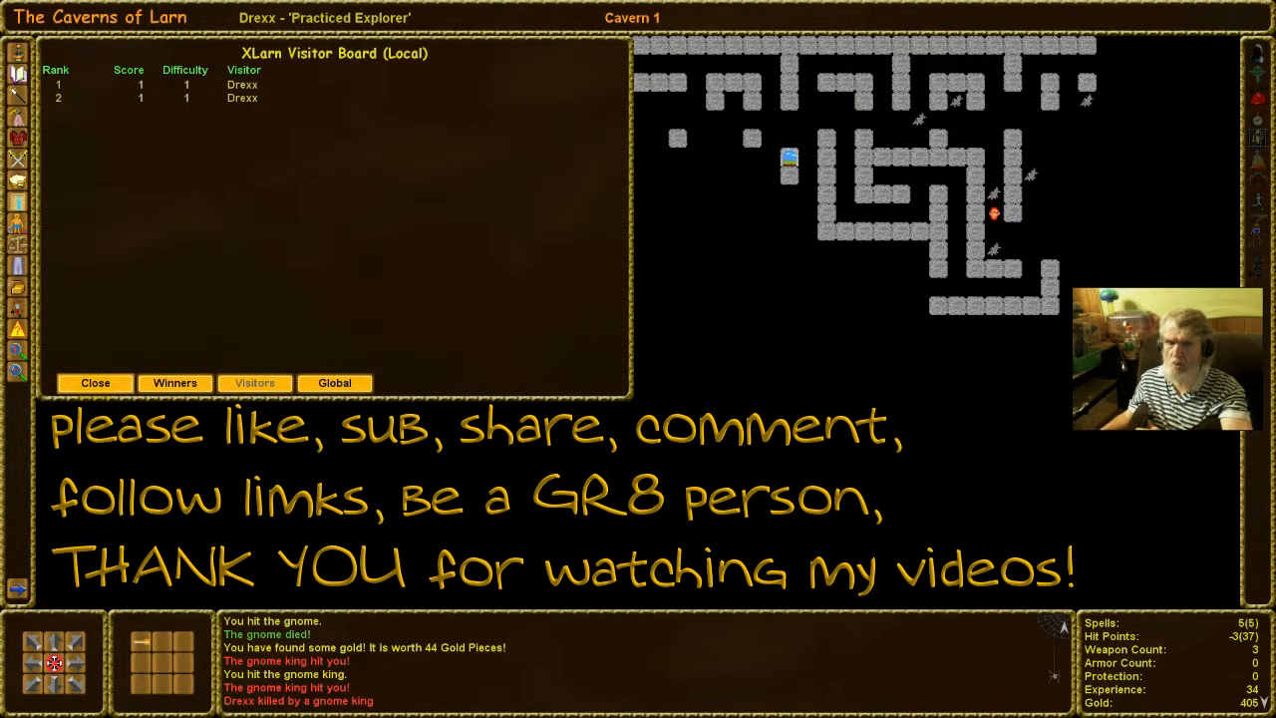
{"action": "left_click", "coordinate": [94, 382]}
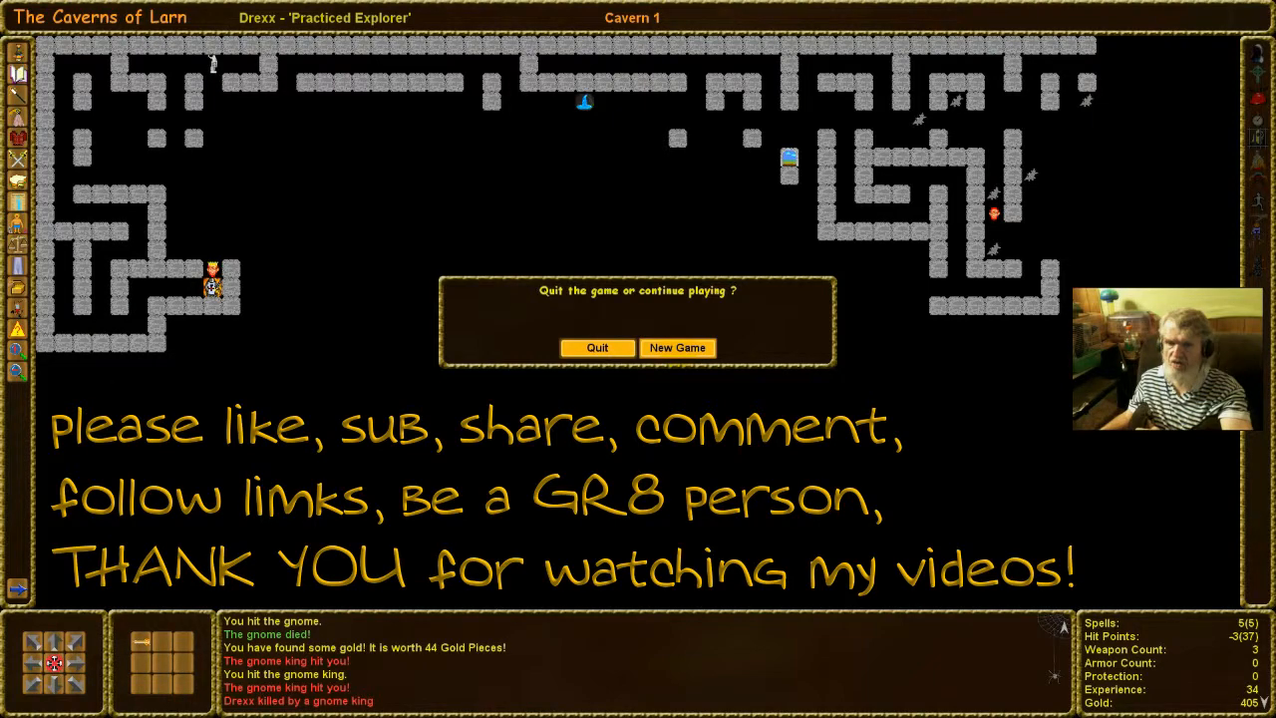